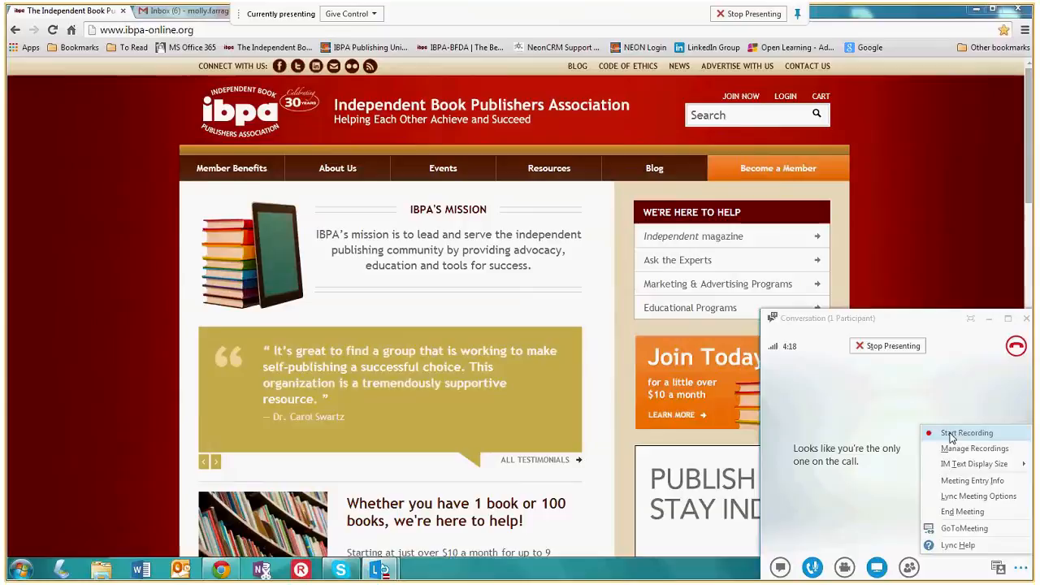
# - Open the IBPA OpenLearning invitation email in Gmail and scroll through it
pyautogui.click(966, 432)
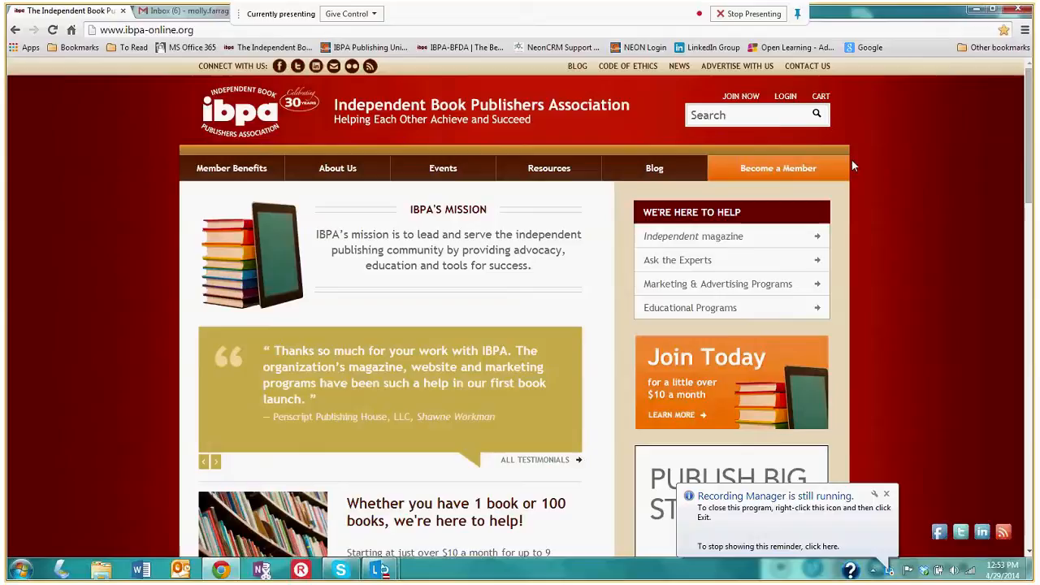
pyautogui.click(217, 461)
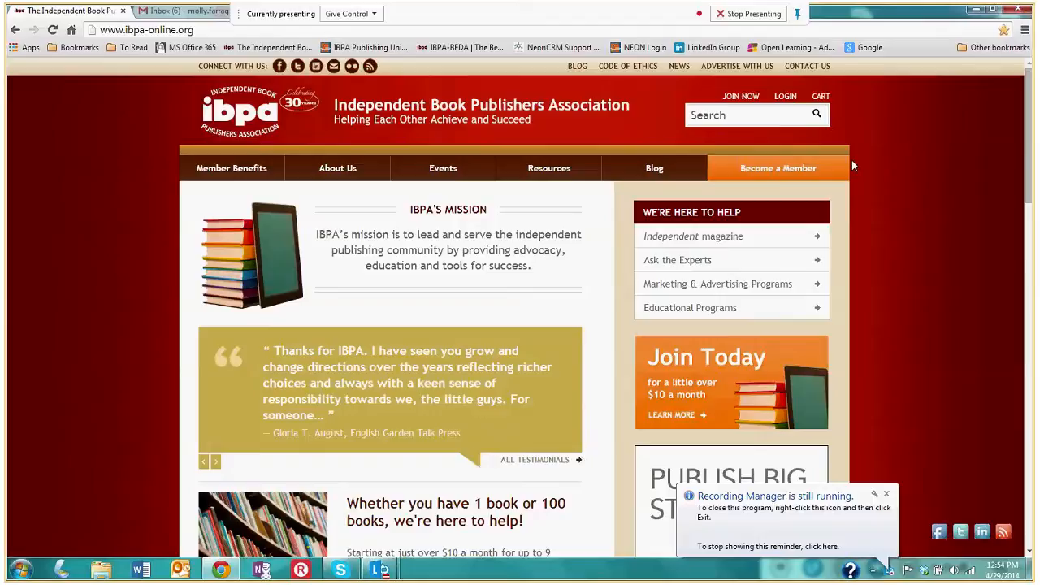
pyautogui.click(182, 10)
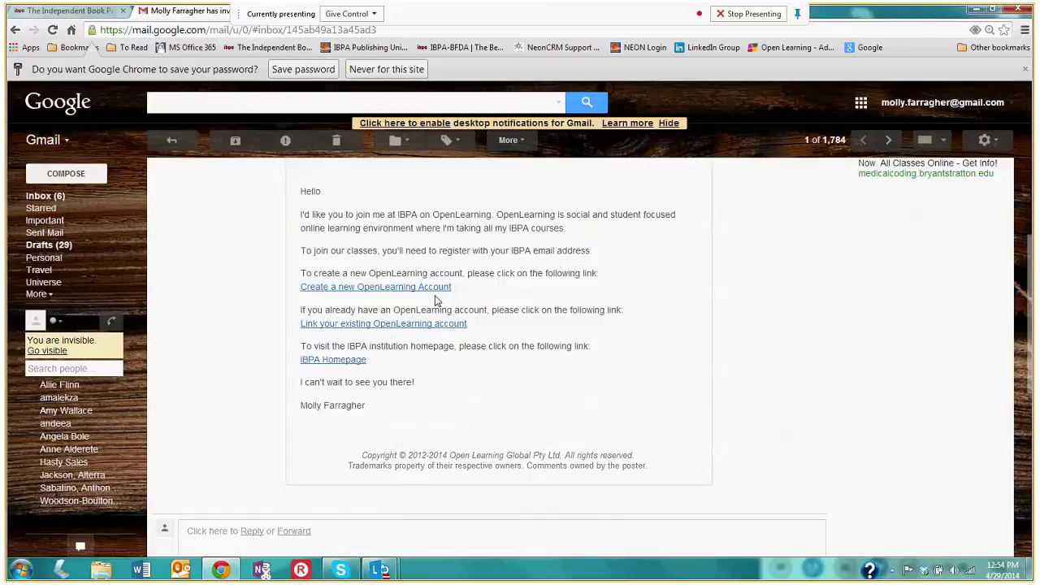
pyautogui.scroll(3)
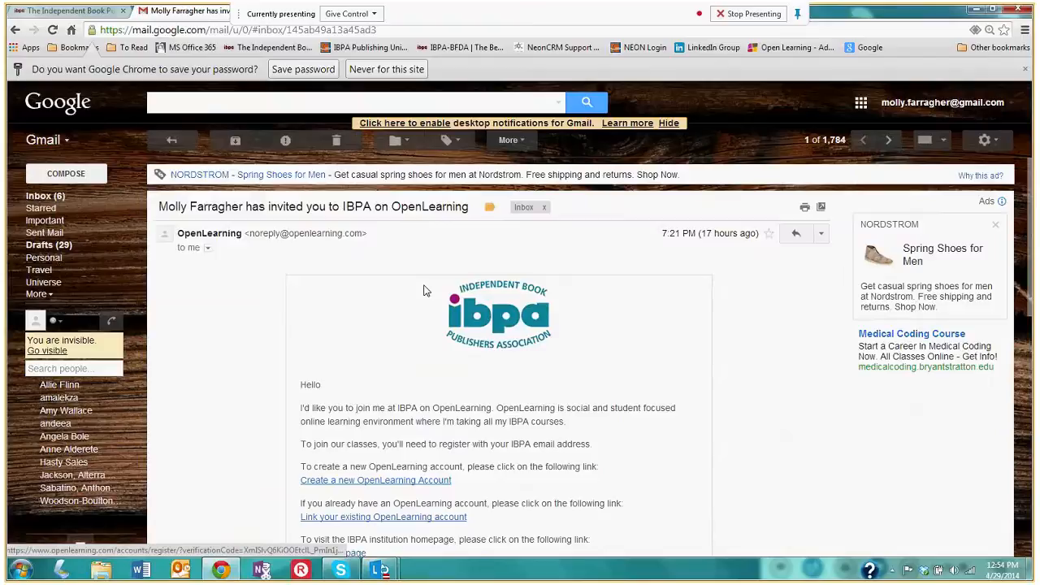
pyautogui.click(375, 480)
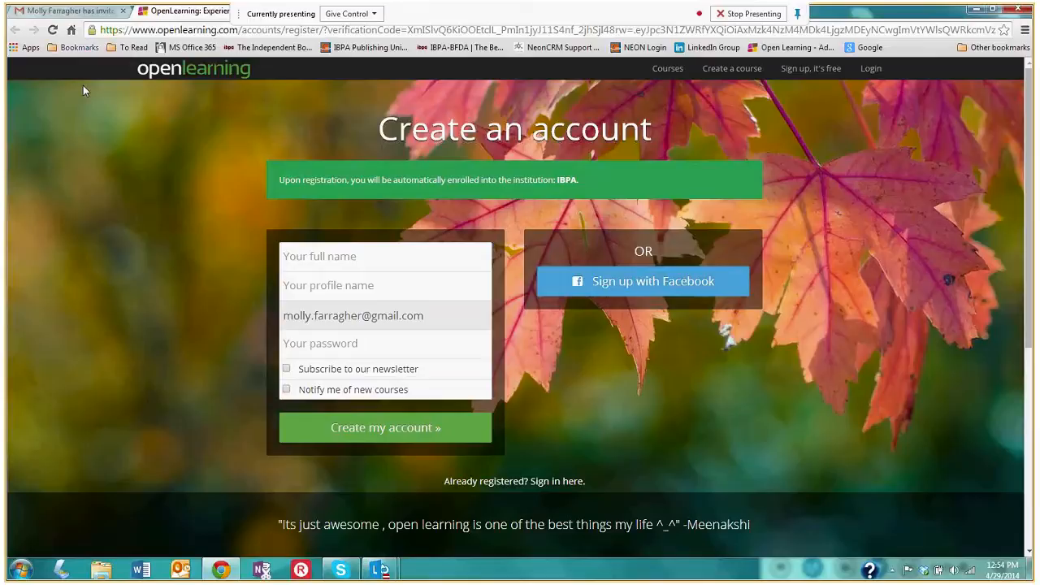
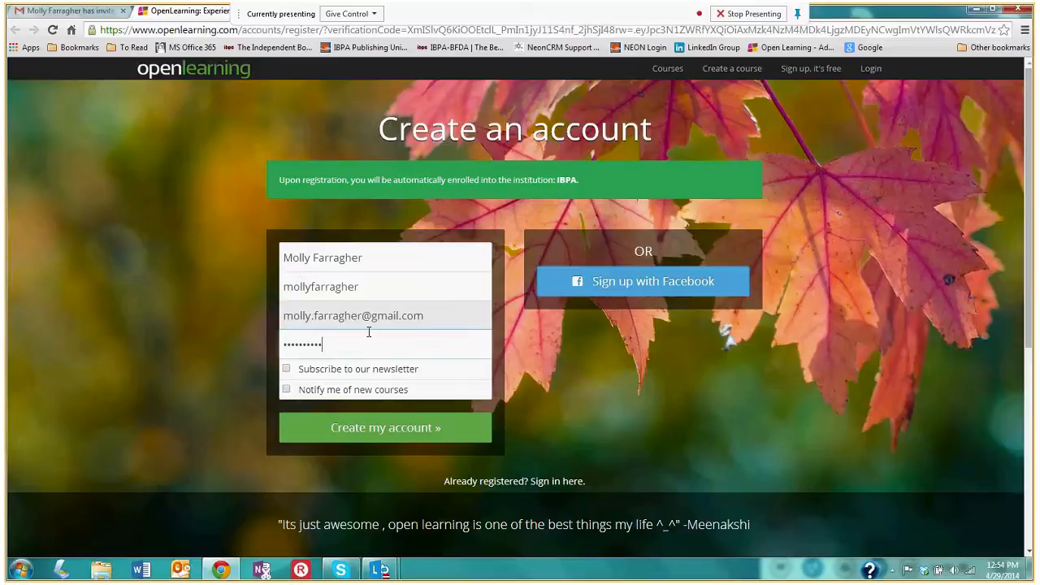
pyautogui.click(871, 68)
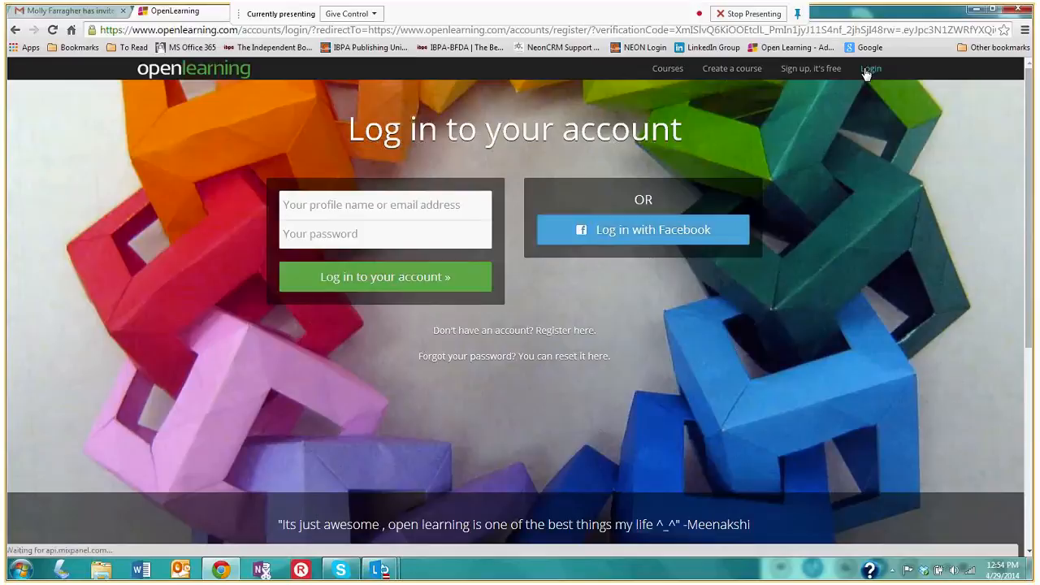
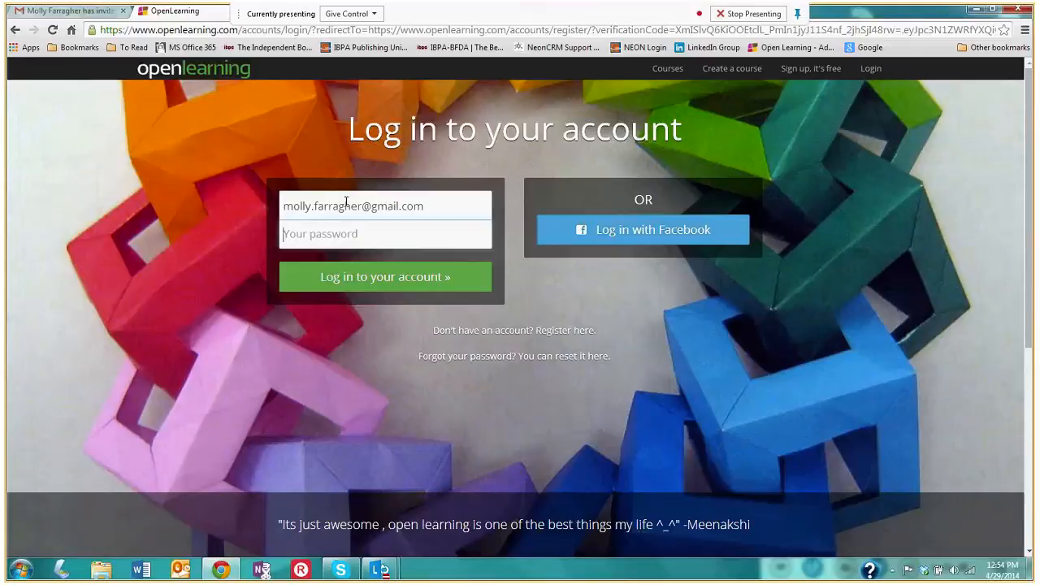
pyautogui.click(385, 276)
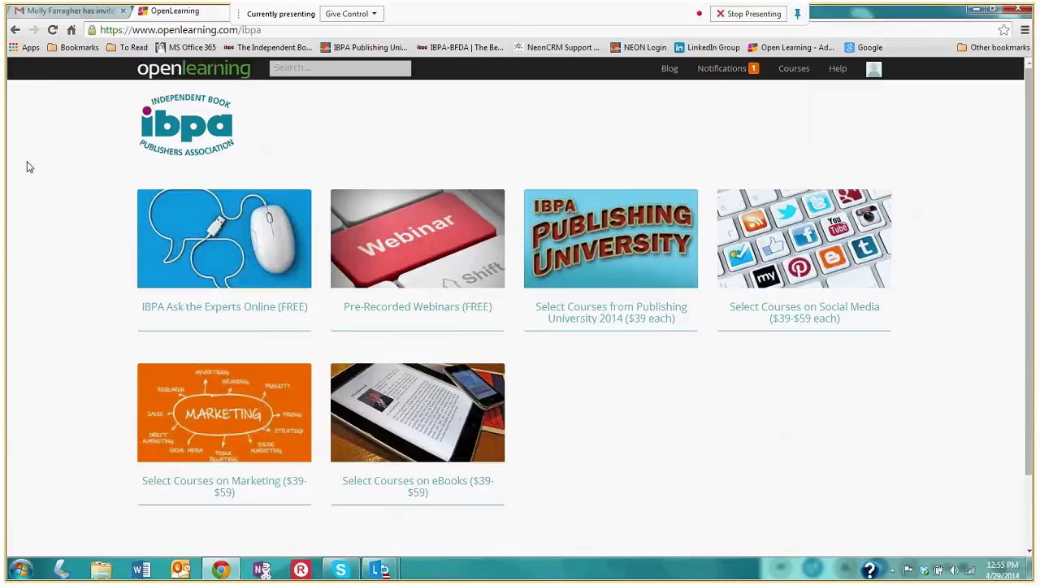
pyautogui.moveTo(133, 201)
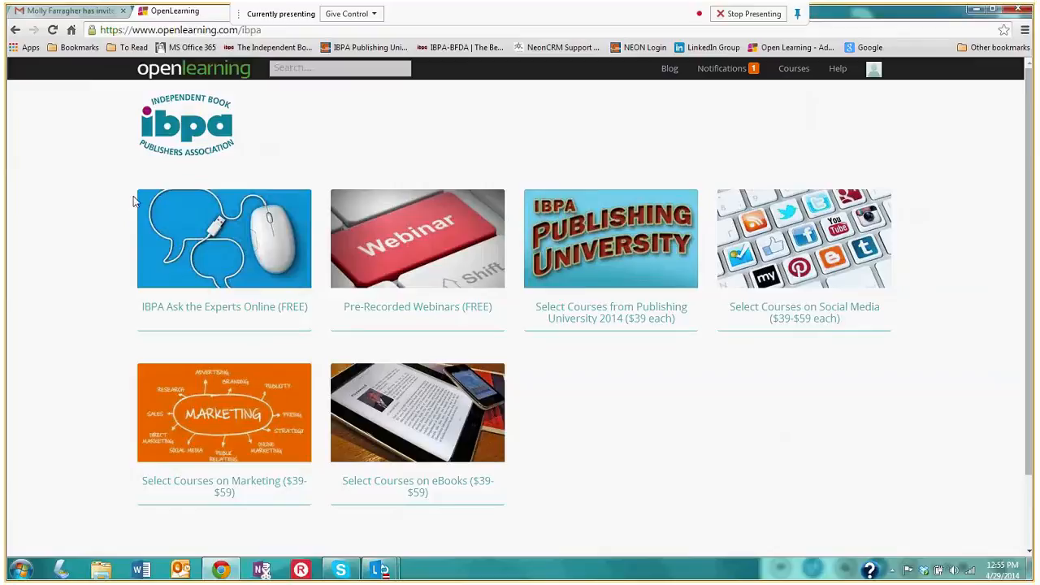
pyautogui.moveTo(598, 242)
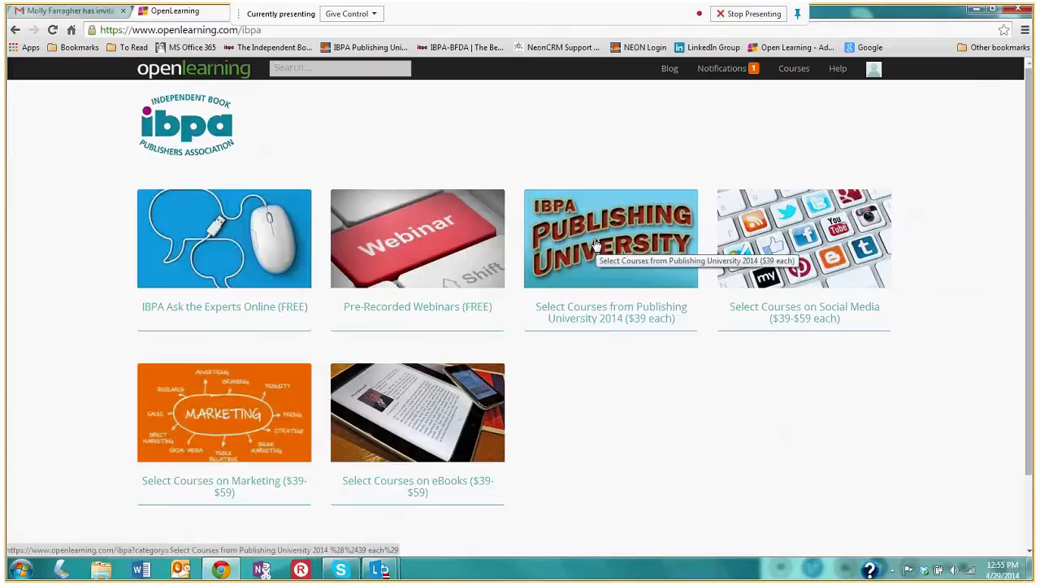
pyautogui.moveTo(195, 436)
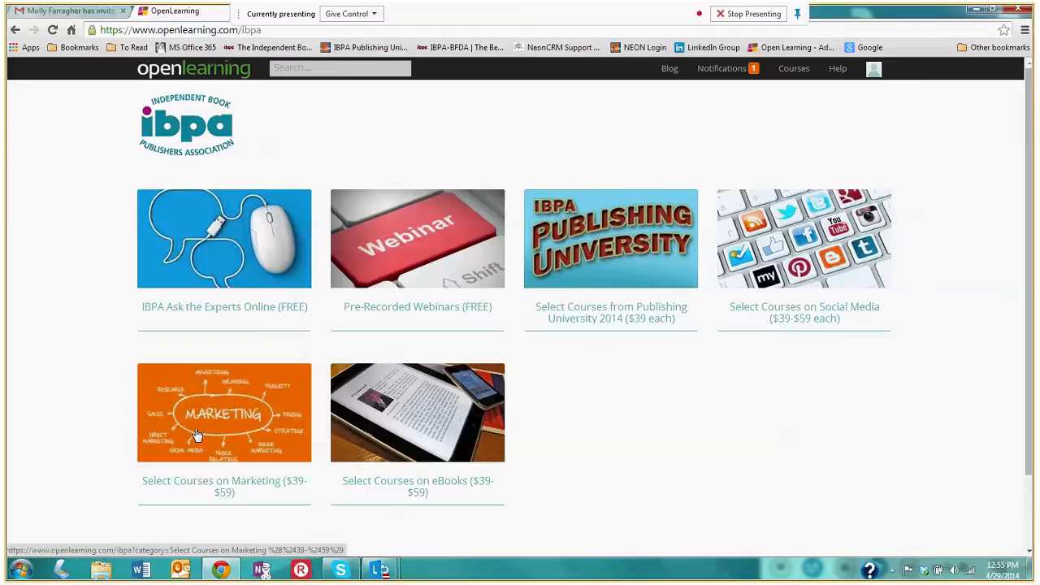
pyautogui.moveTo(562, 414)
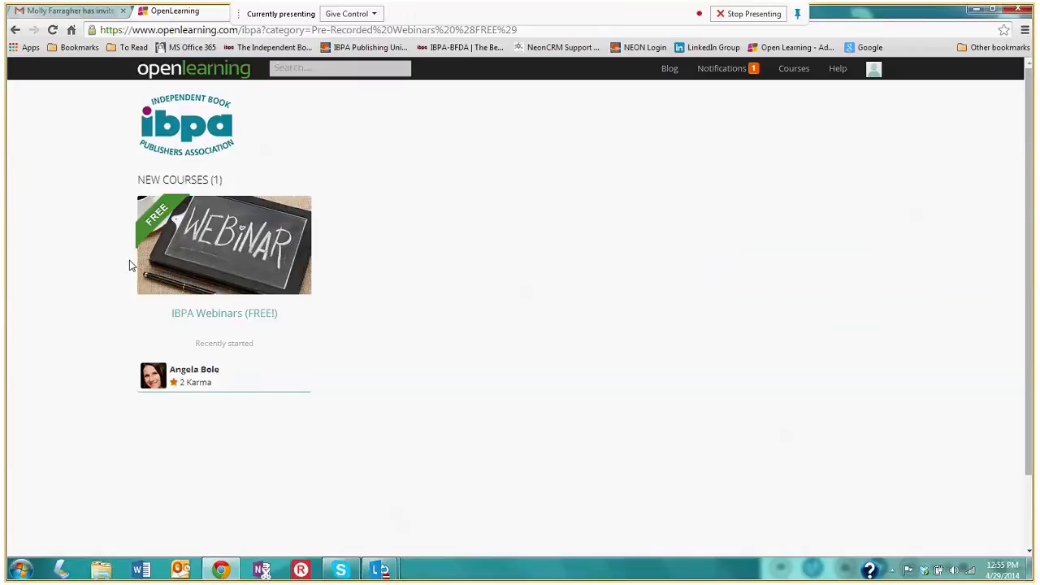
# - Open the IBPA Webinars (FREE!) course tile and read through its description
pyautogui.click(224, 244)
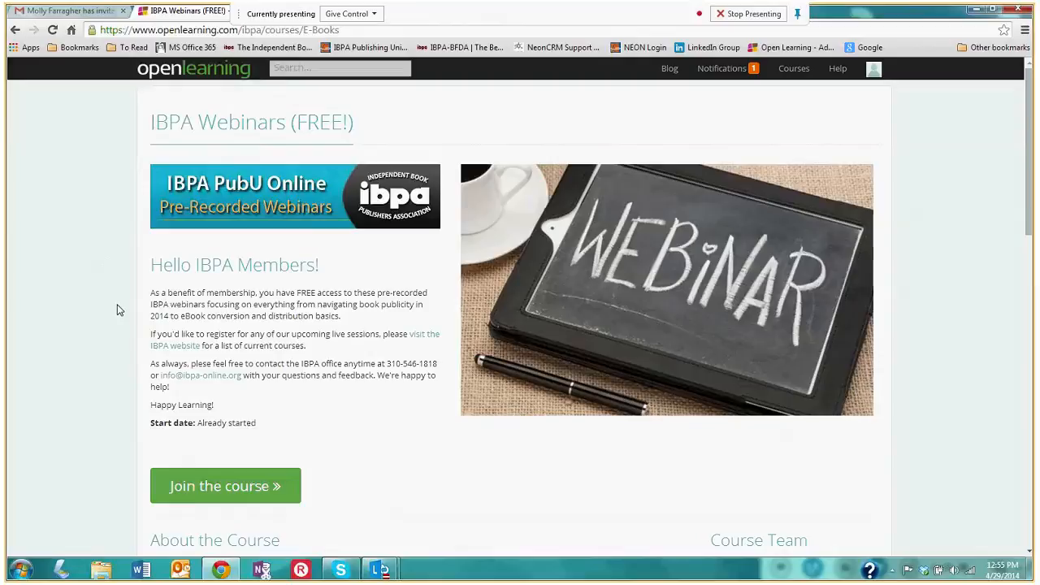
pyautogui.scroll(-3)
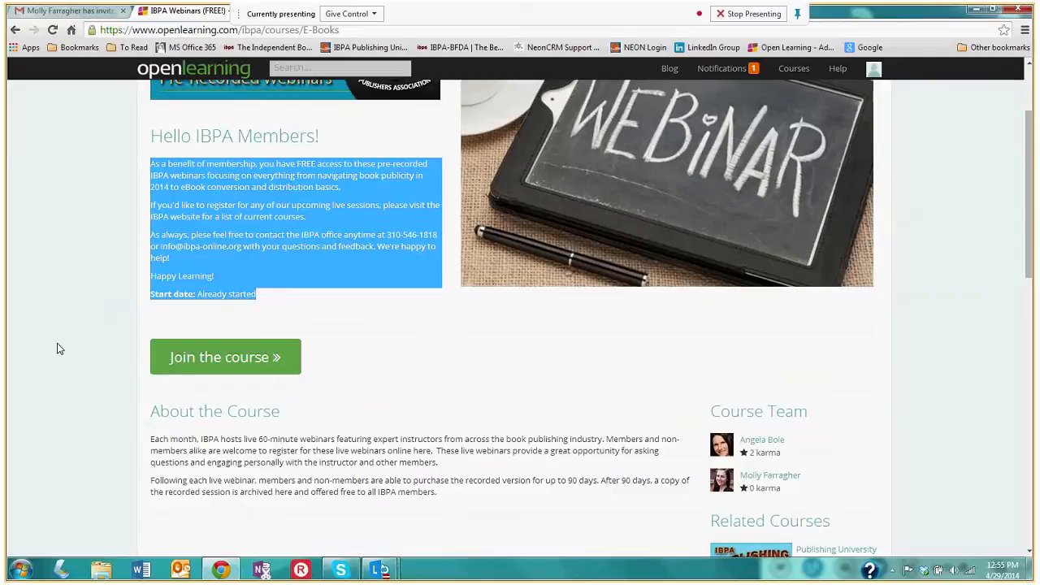
pyautogui.scroll(3)
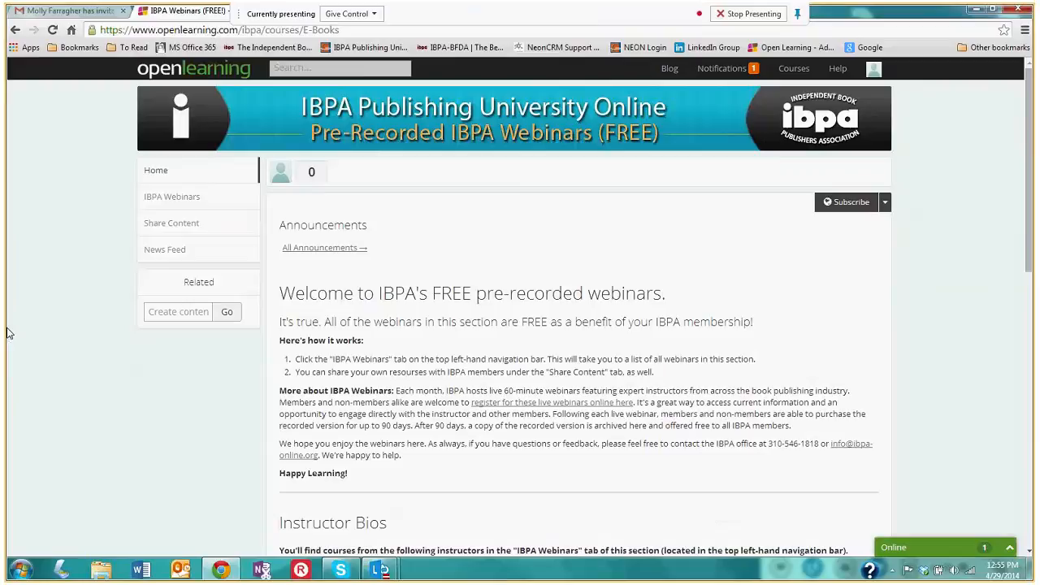
# - Scroll through the course Home page announcements and Instructor Bios
pyautogui.scroll(-3)
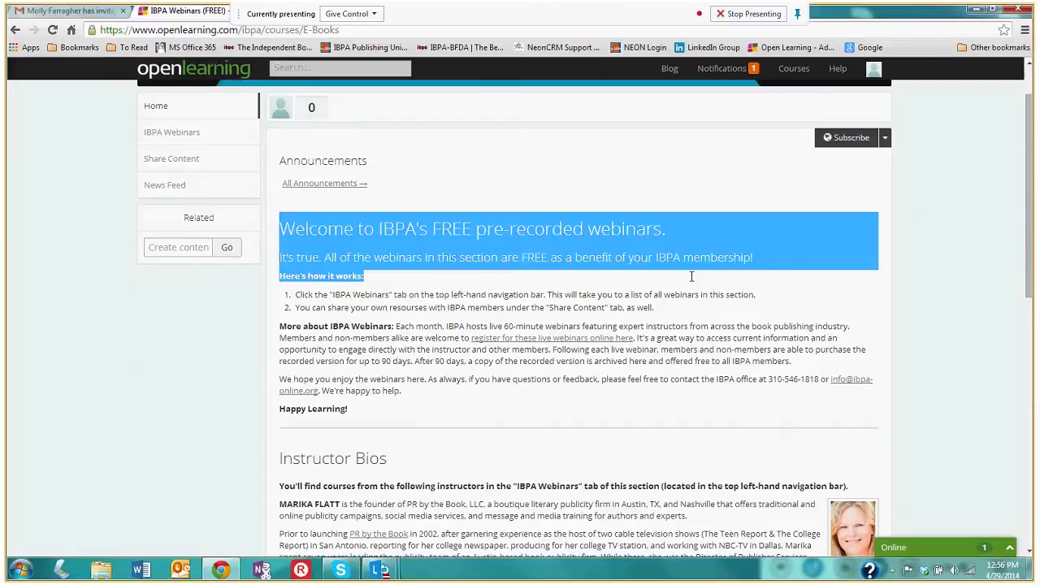
pyautogui.scroll(-3)
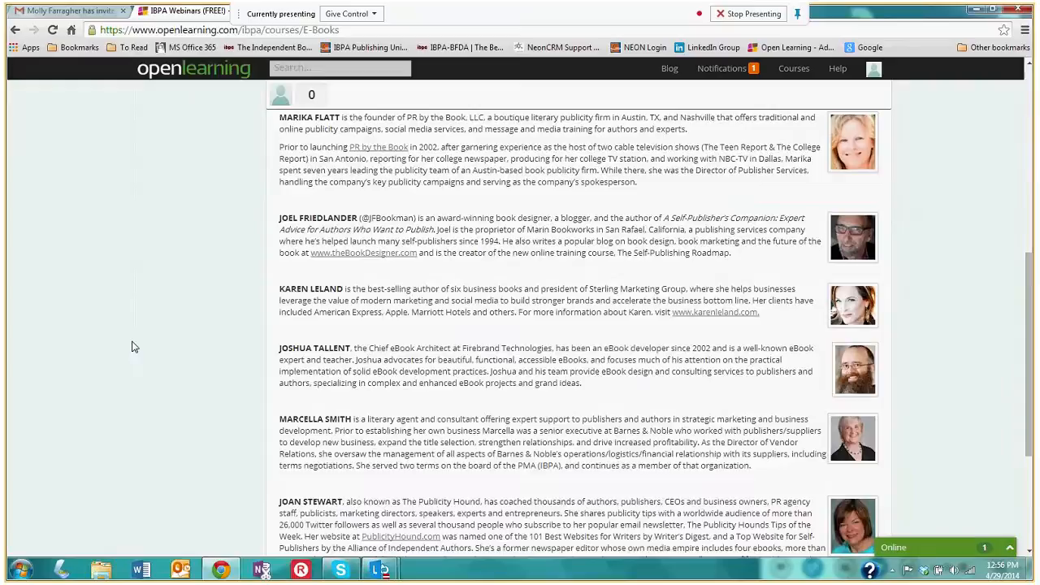
pyautogui.scroll(3)
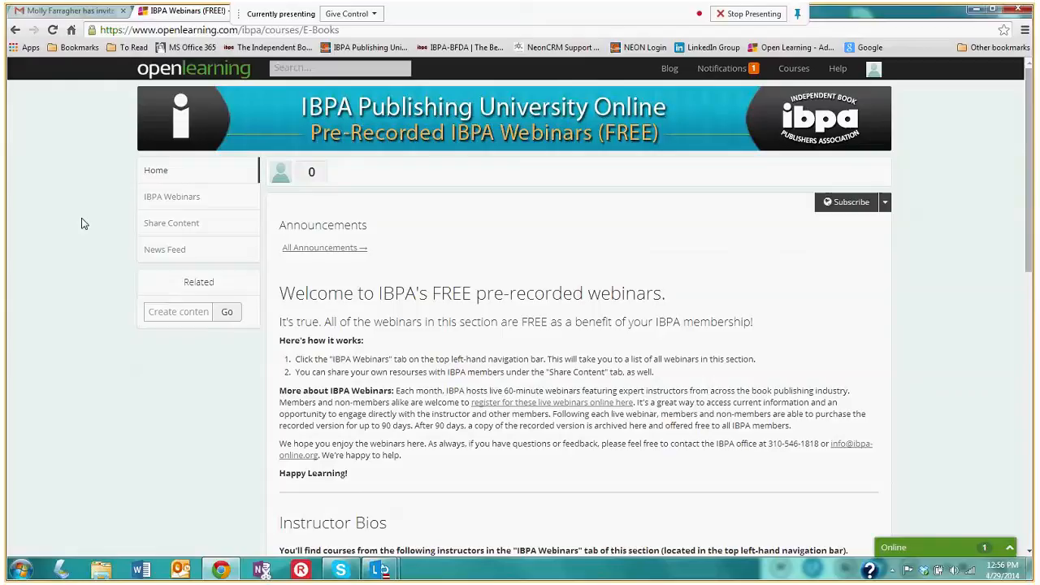
pyautogui.moveTo(217, 202)
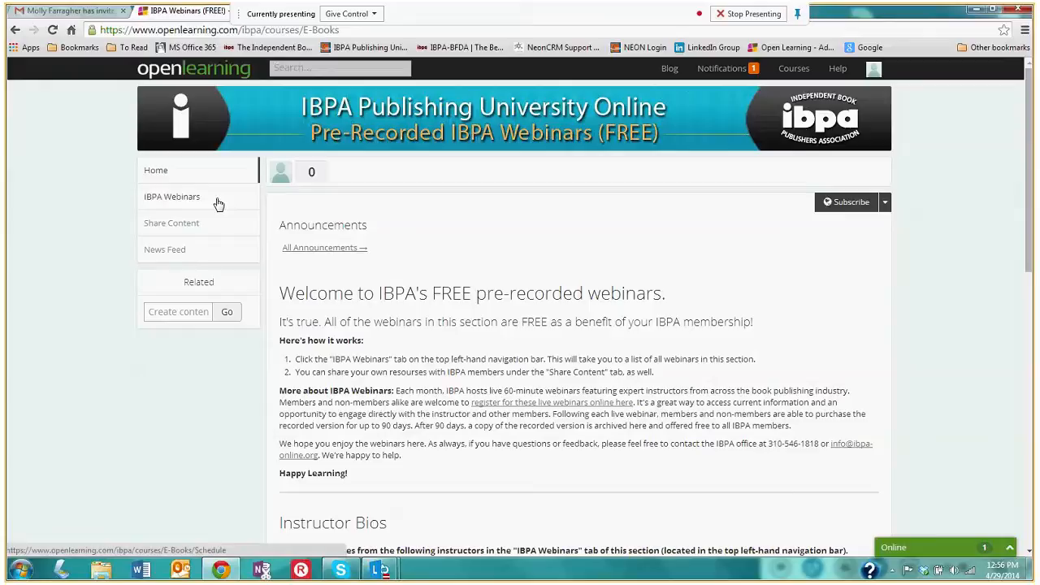
# - Open the IBPA Webinars list in the left navigation and browse the recorded webinars
pyautogui.click(173, 195)
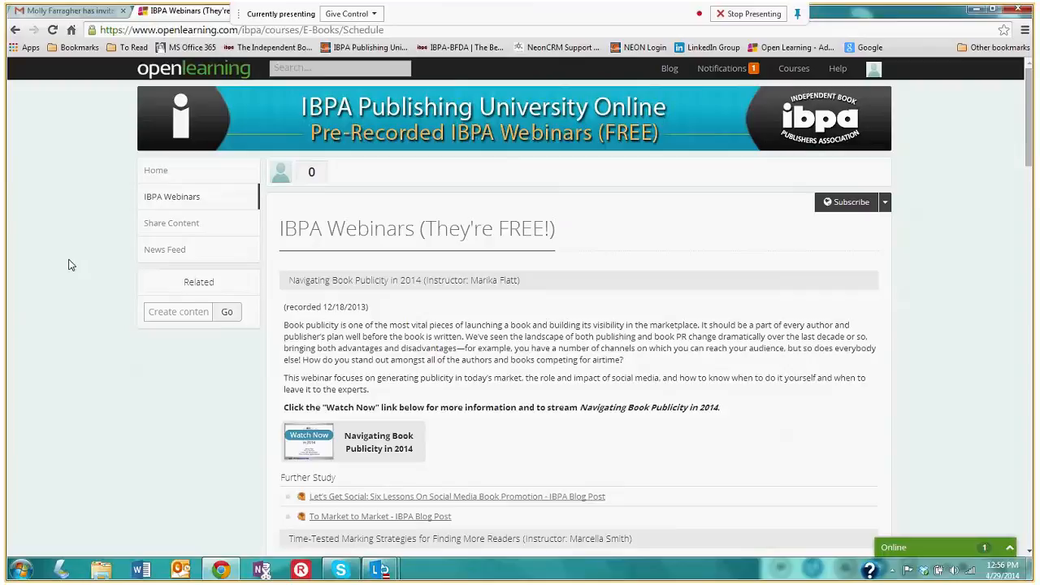
pyautogui.scroll(-3)
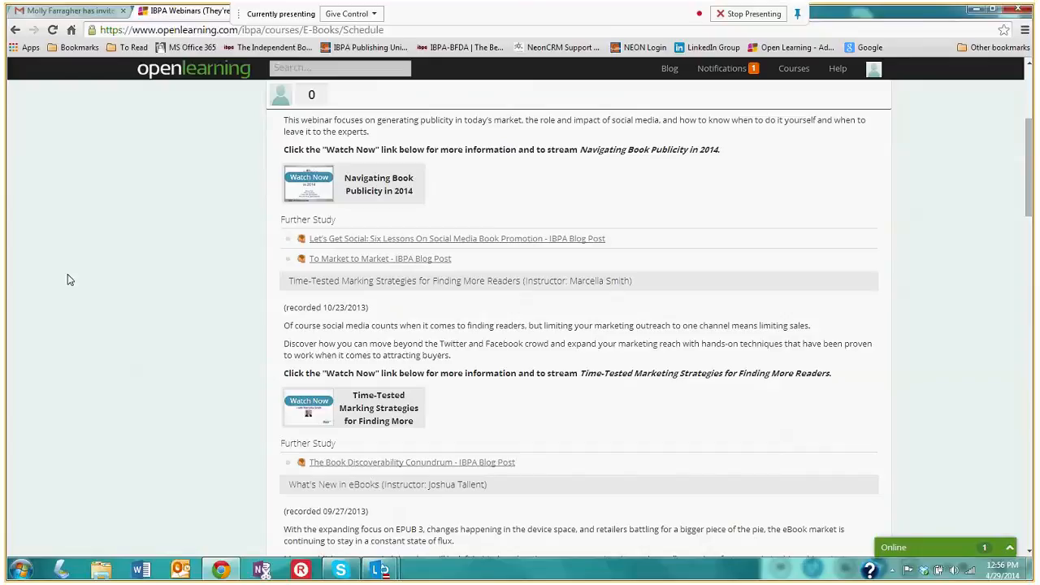
pyautogui.scroll(-3)
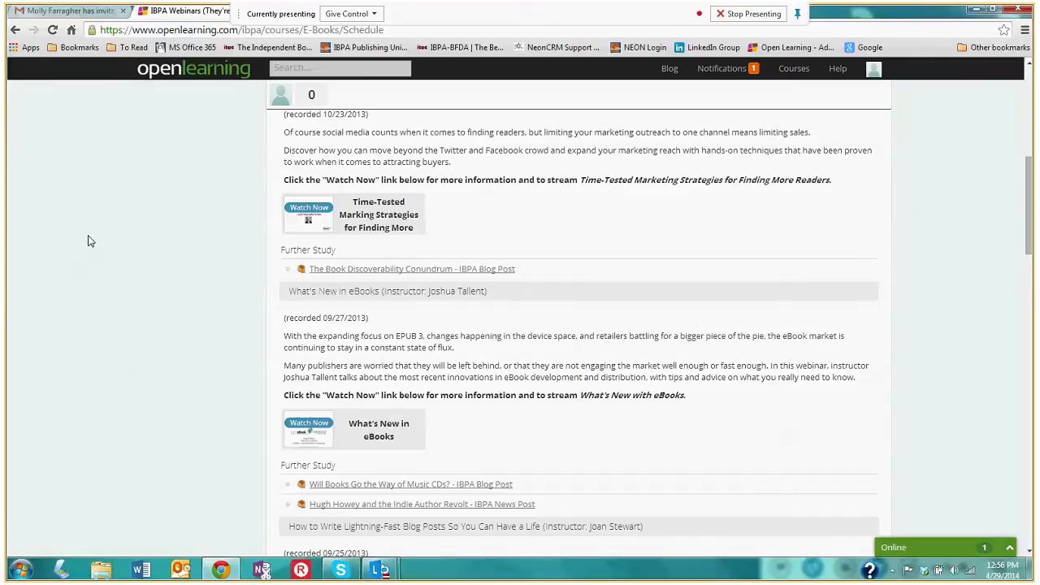
pyautogui.scroll(-3)
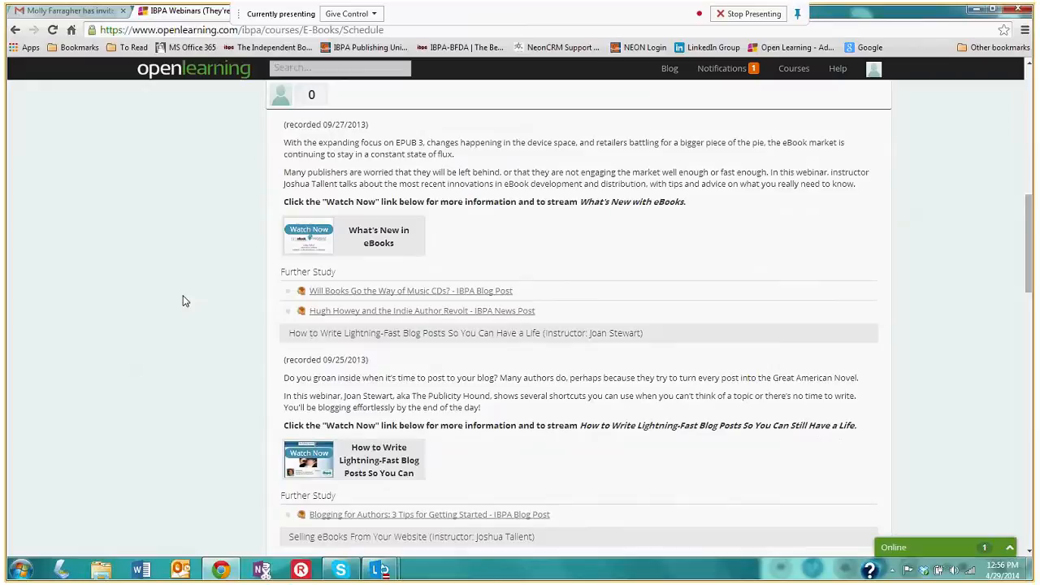
pyautogui.scroll(3)
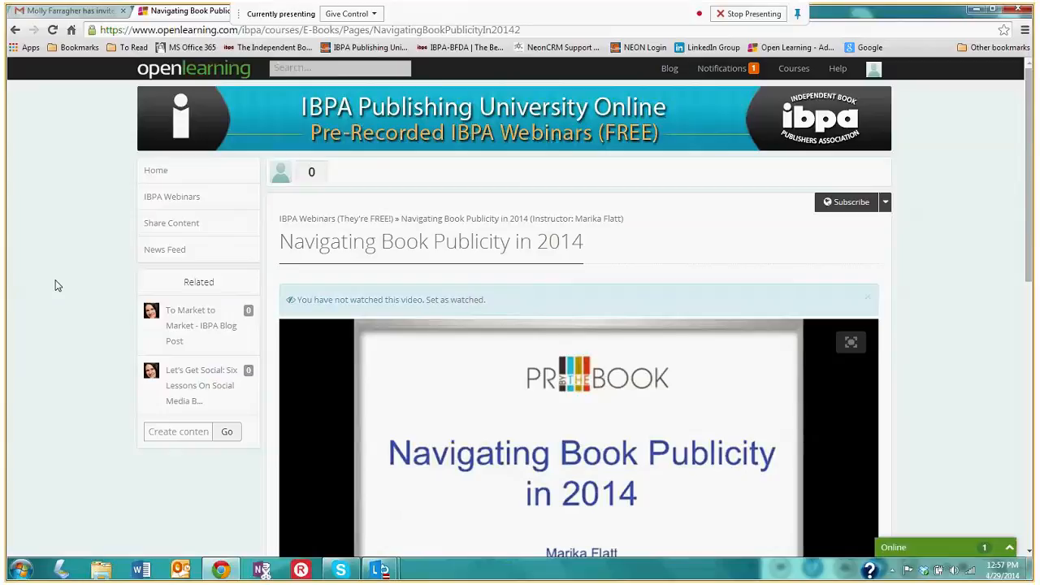
# - Read the webinar's session description, topic list and instructor bio
pyautogui.scroll(-3)
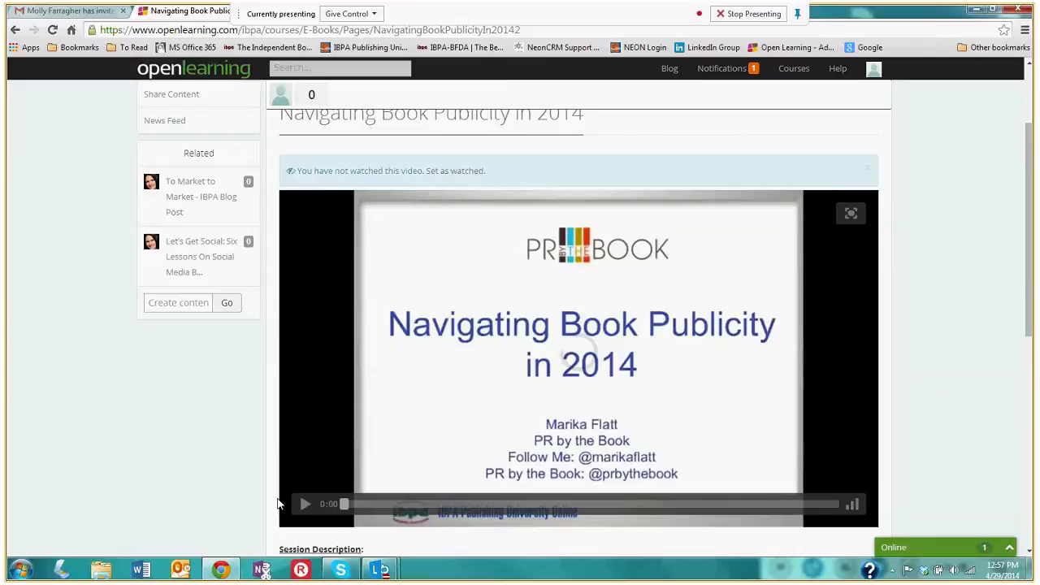
pyautogui.moveTo(988, 423)
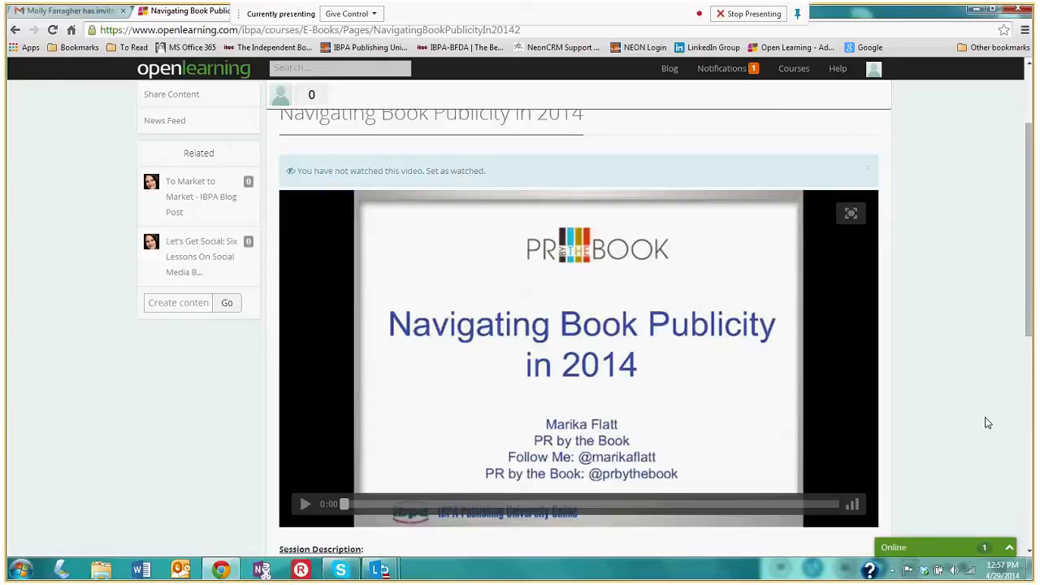
pyautogui.scroll(-3)
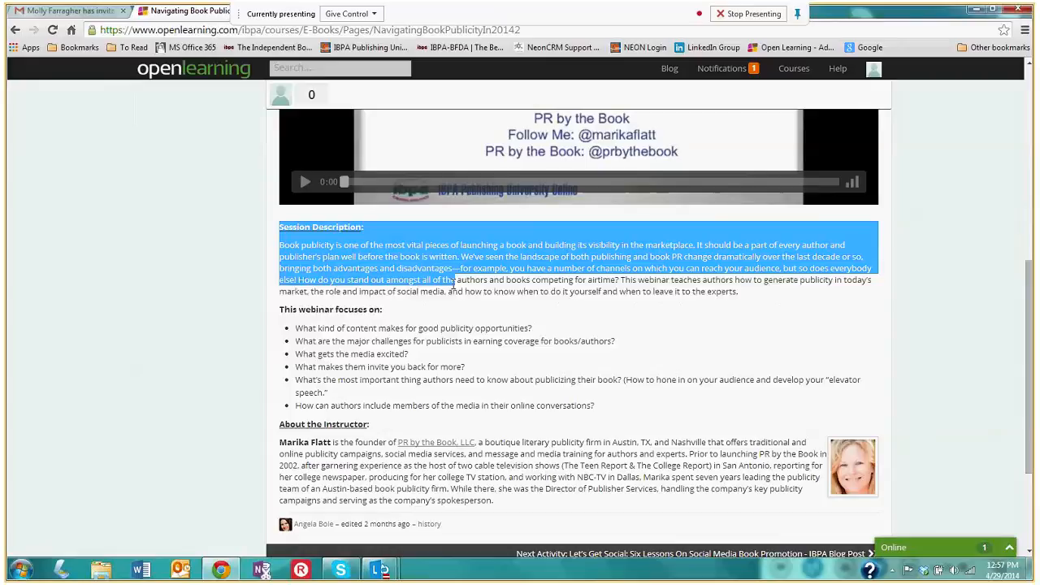
pyautogui.scroll(-3)
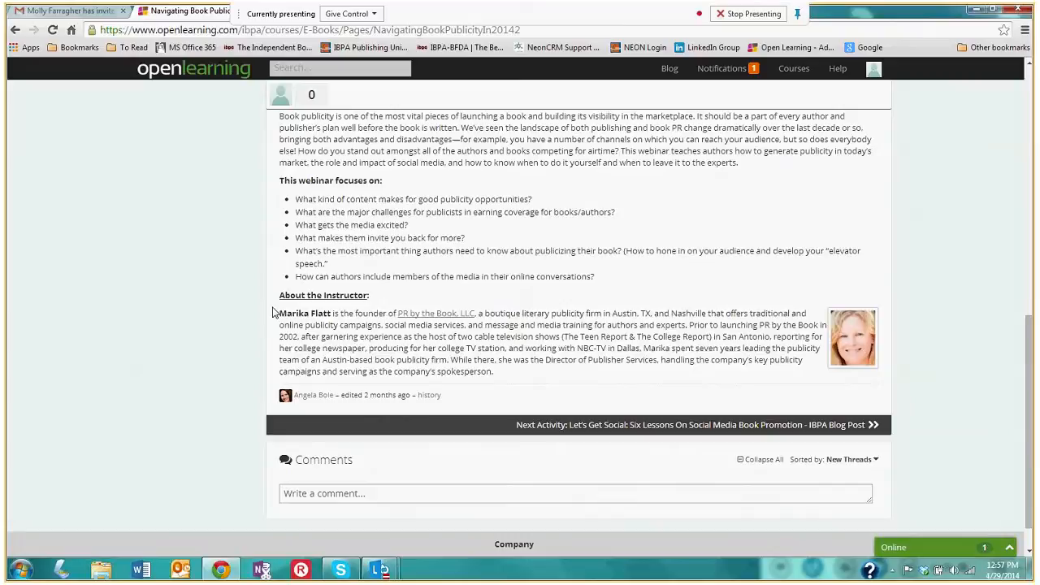
pyautogui.scroll(3)
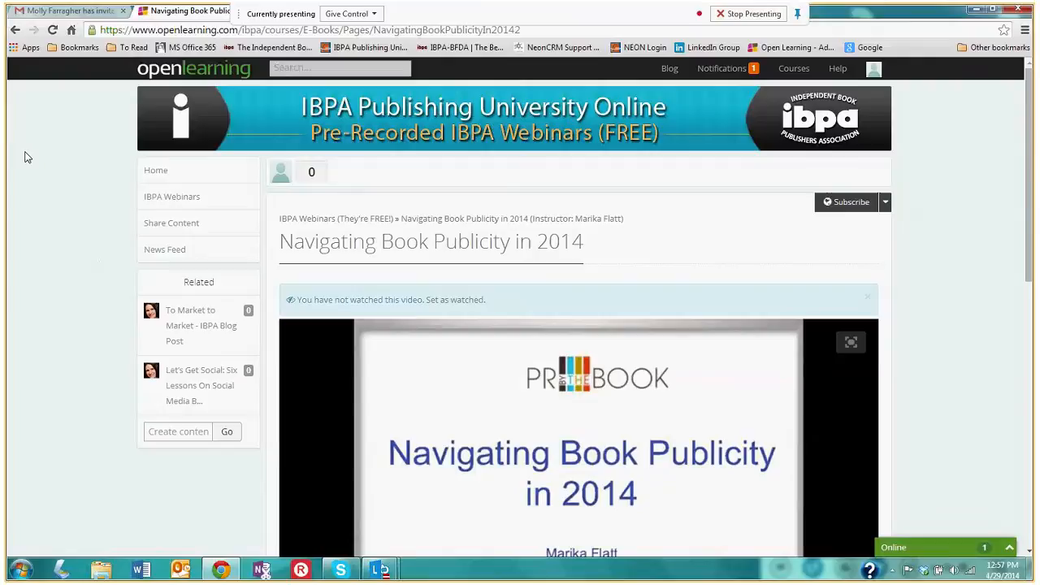
# - Visit the Class of 2014 Share Content page, then return to the IBPA home page
pyautogui.click(173, 223)
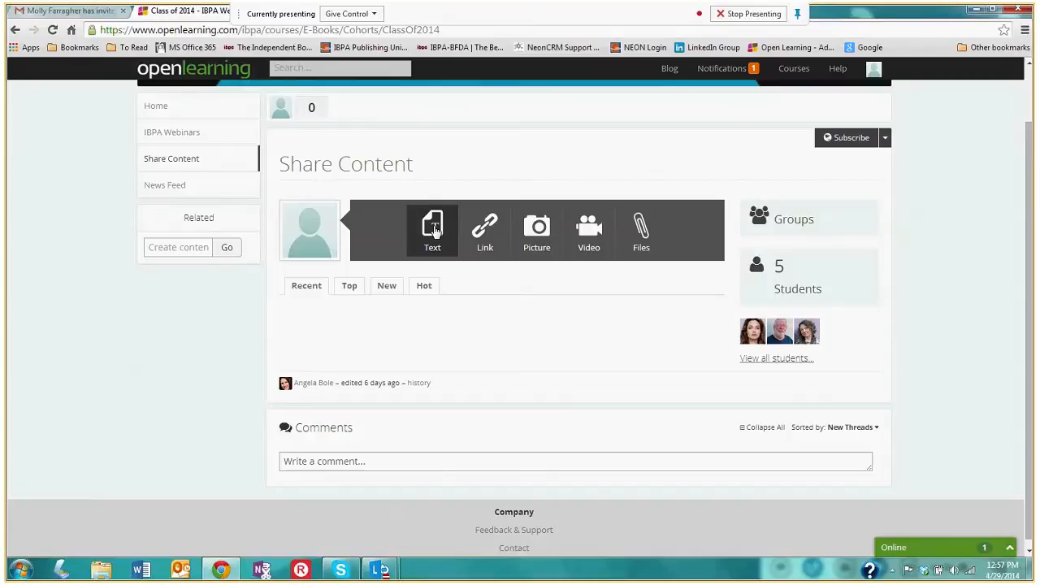
pyautogui.moveTo(593, 291)
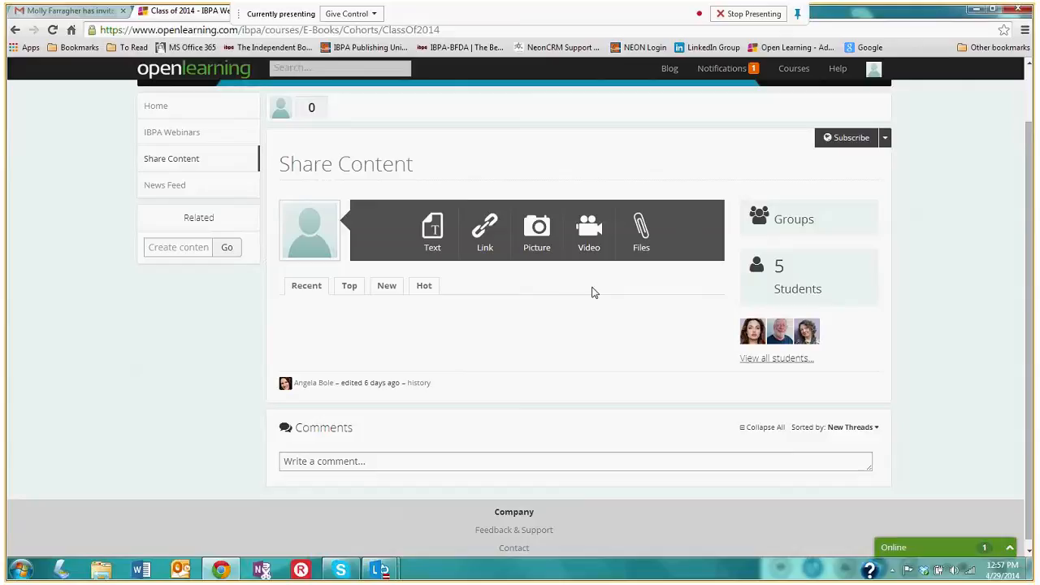
pyautogui.scroll(3)
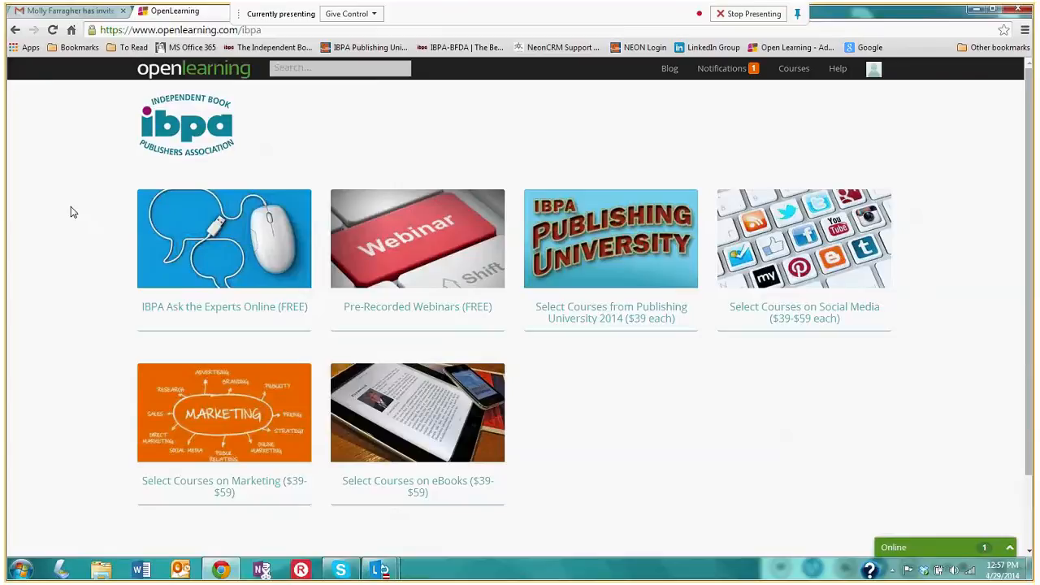
# - Open the Publishing University 2014 ($39 each) tile and browse its eight session courses
pyautogui.click(611, 238)
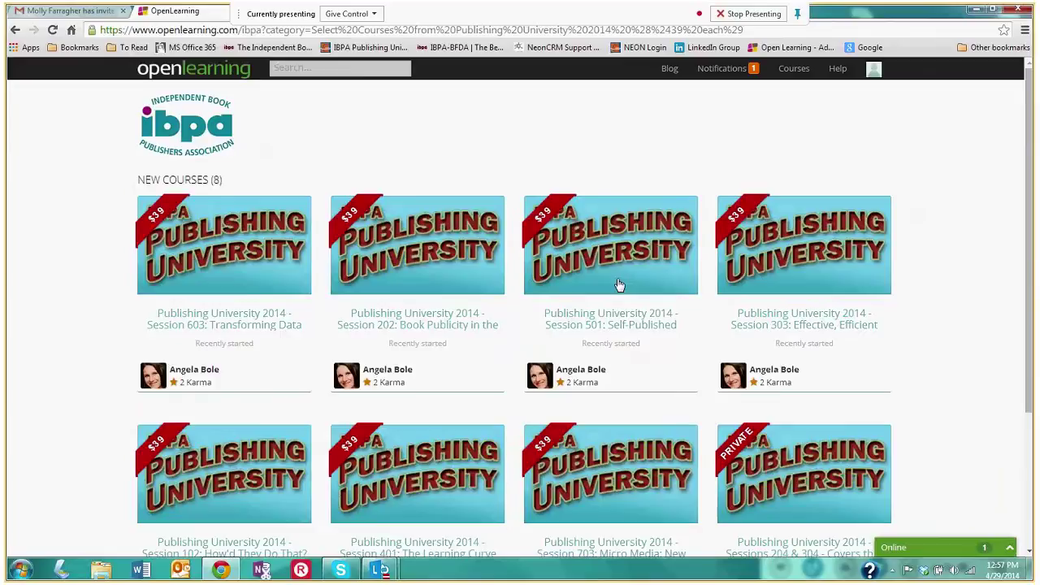
pyautogui.moveTo(26, 202)
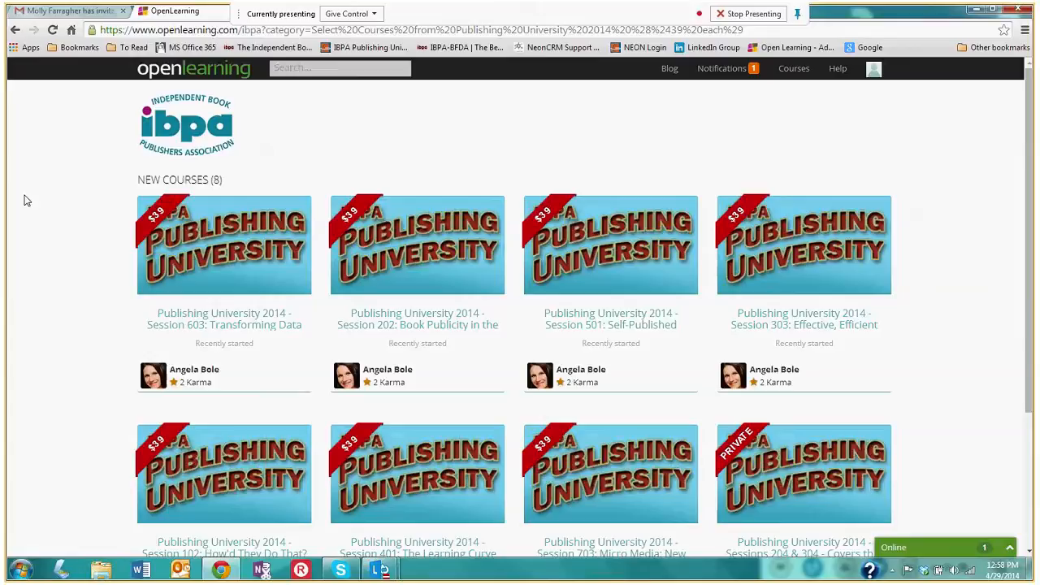
pyautogui.moveTo(58, 228)
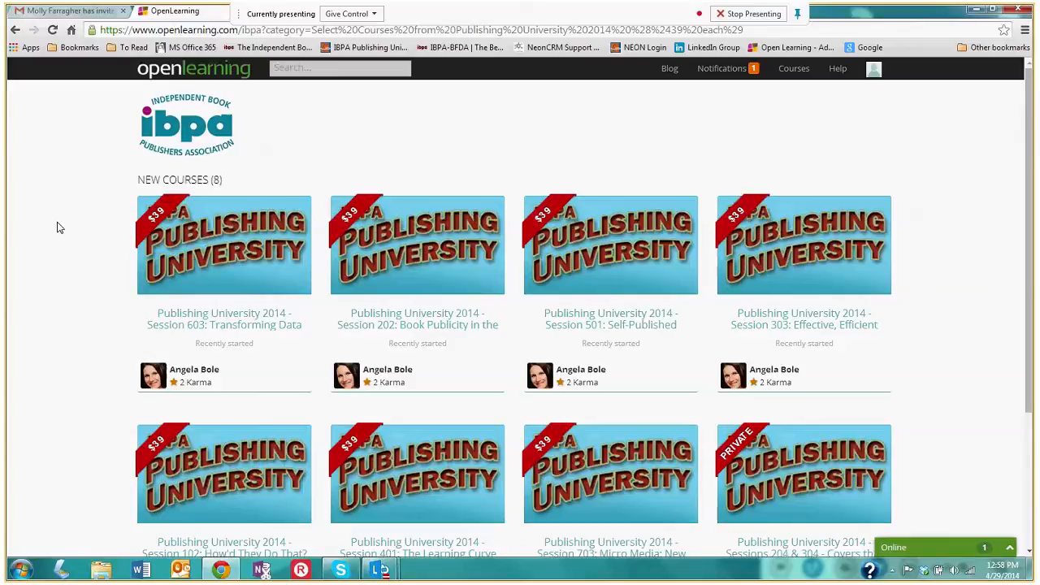
pyautogui.scroll(-3)
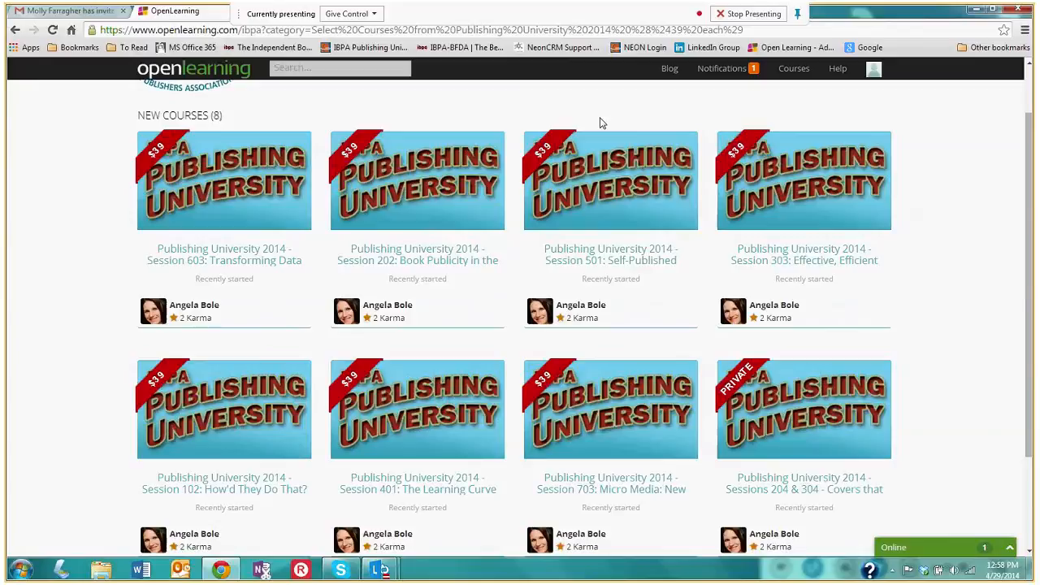
pyautogui.scroll(-3)
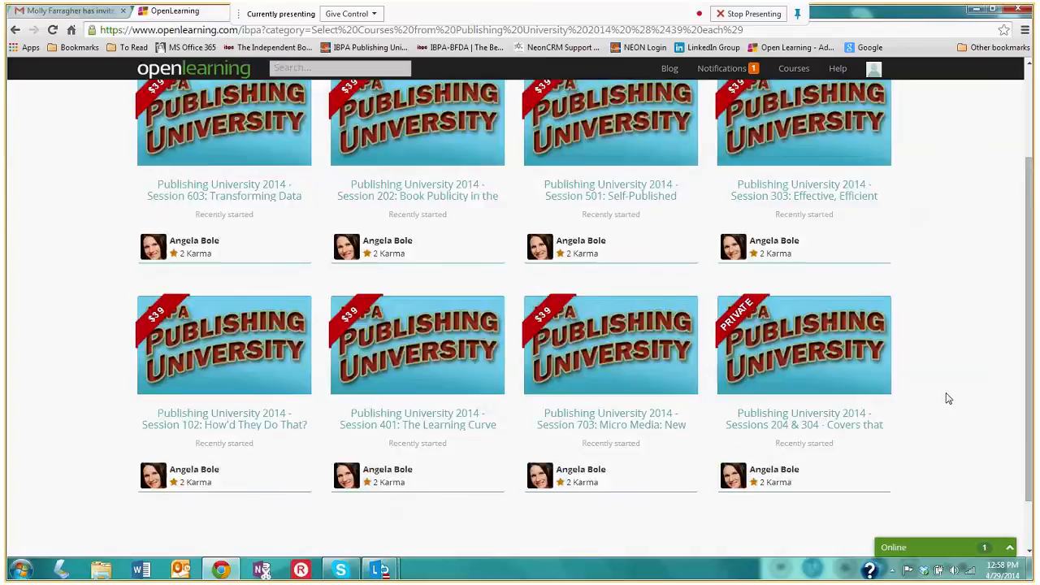
pyautogui.scroll(3)
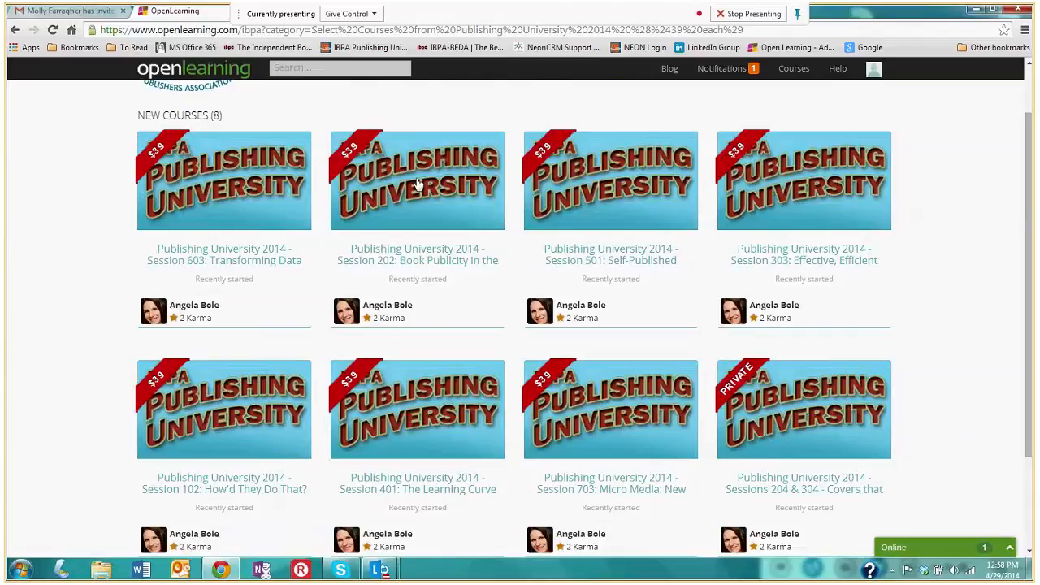
# - Open the Session 202: Book Publicity in the Digital Age course and read its description
pyautogui.click(415, 180)
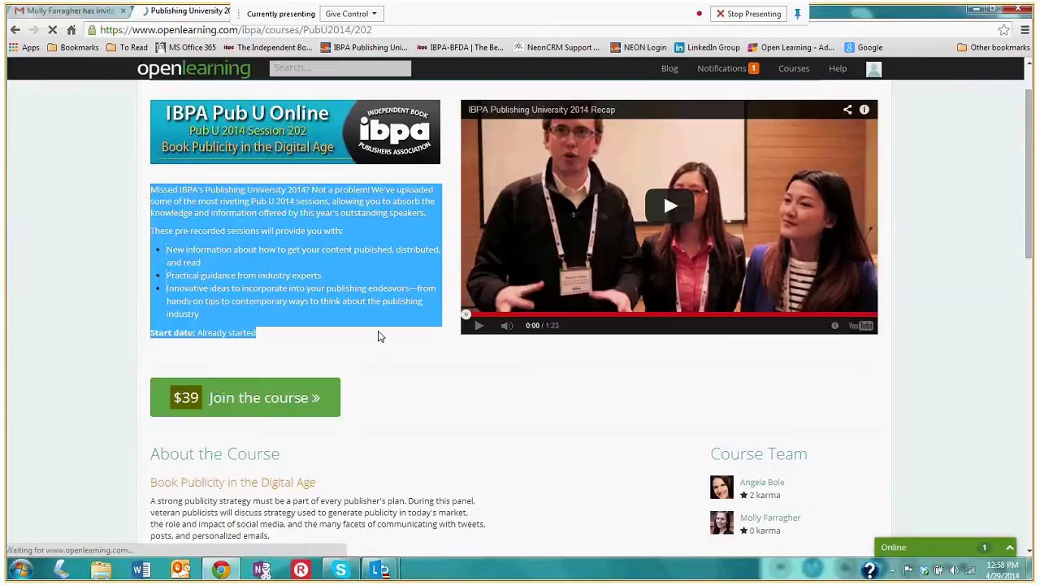
pyautogui.scroll(-3)
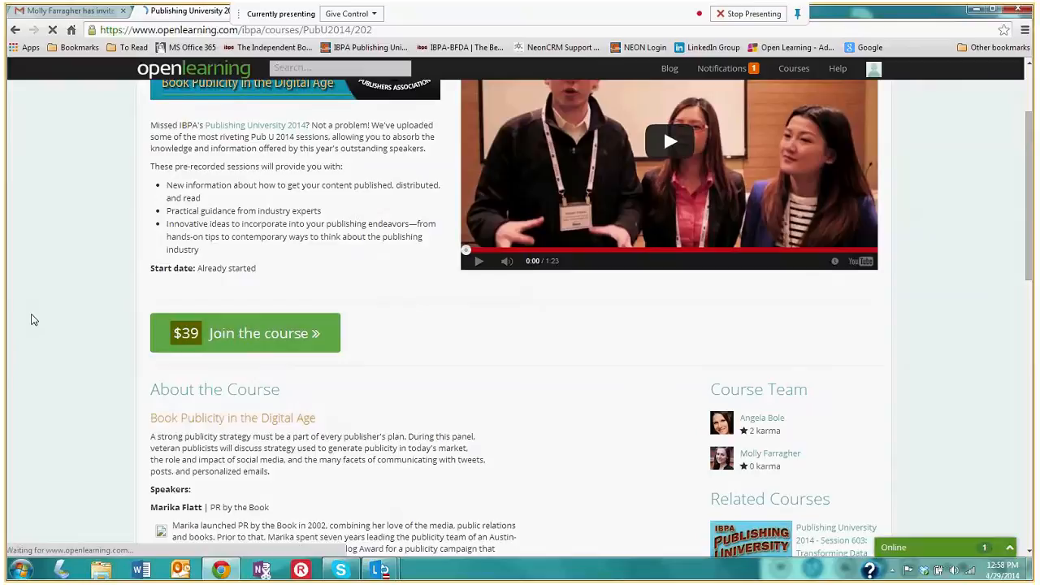
pyautogui.scroll(-3)
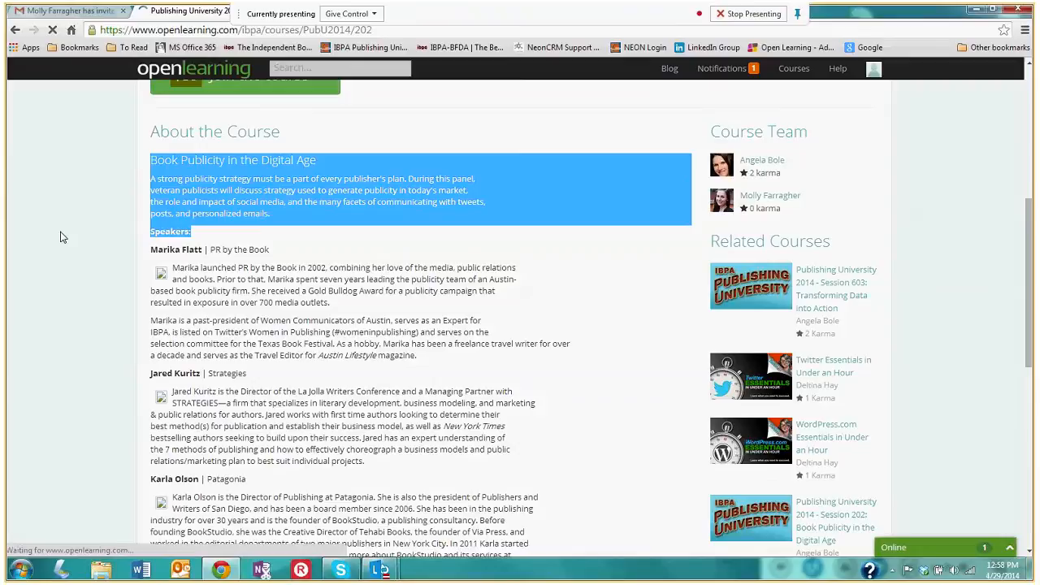
pyautogui.scroll(-3)
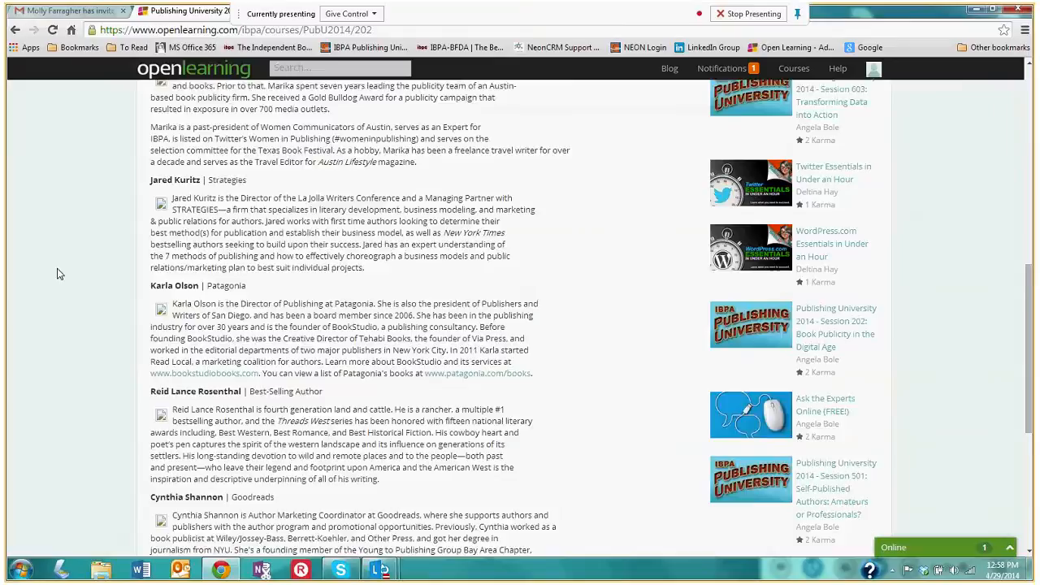
# - Start enrolling via the '$39 Join the course' button, reaching PayPal checkout
pyautogui.click(835, 333)
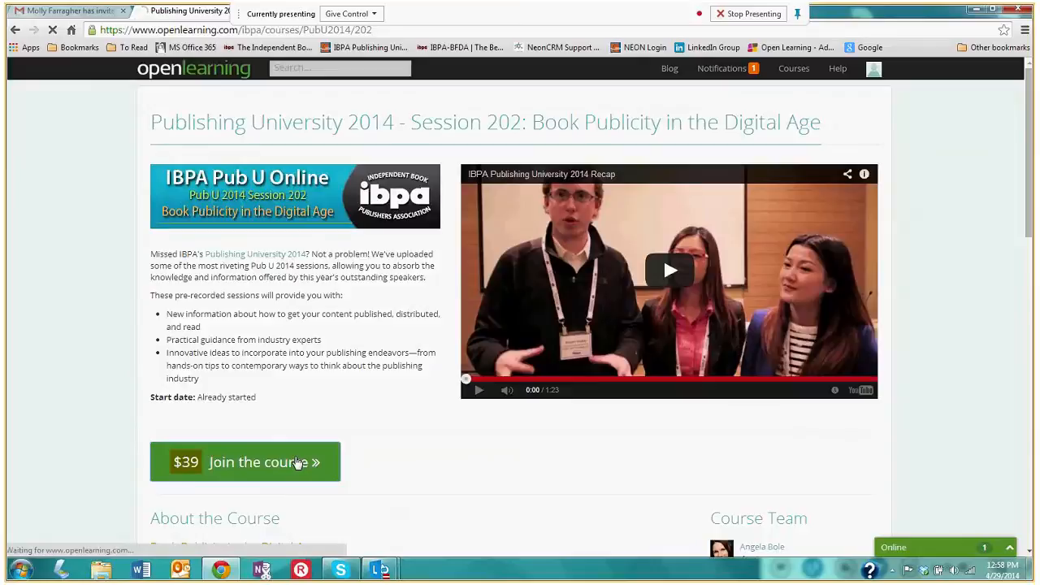
pyautogui.click(243, 461)
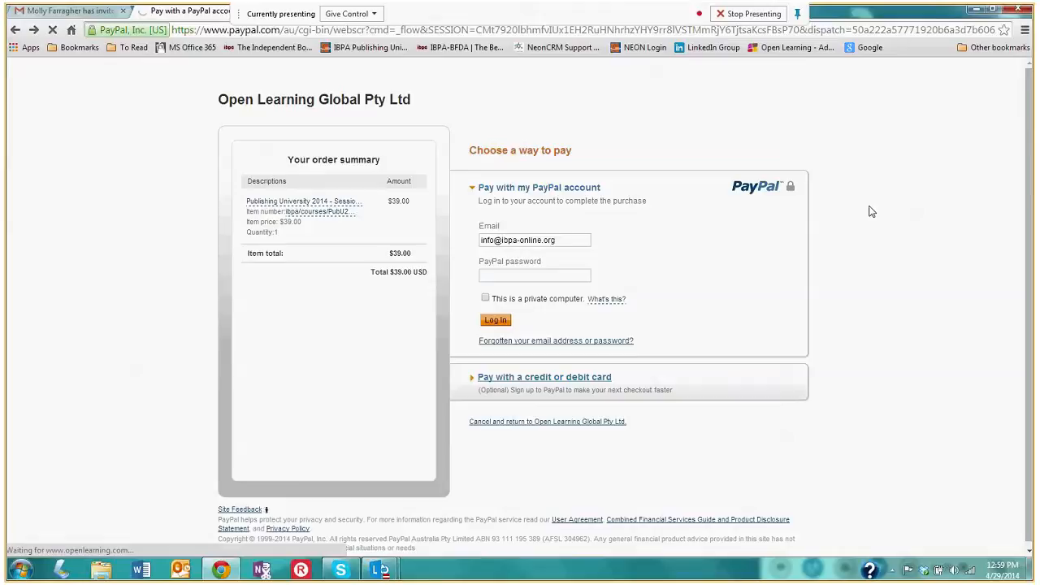
# - Cancel the $39.00 PayPal checkout and return to OpenLearning's IBPA page
pyautogui.click(546, 420)
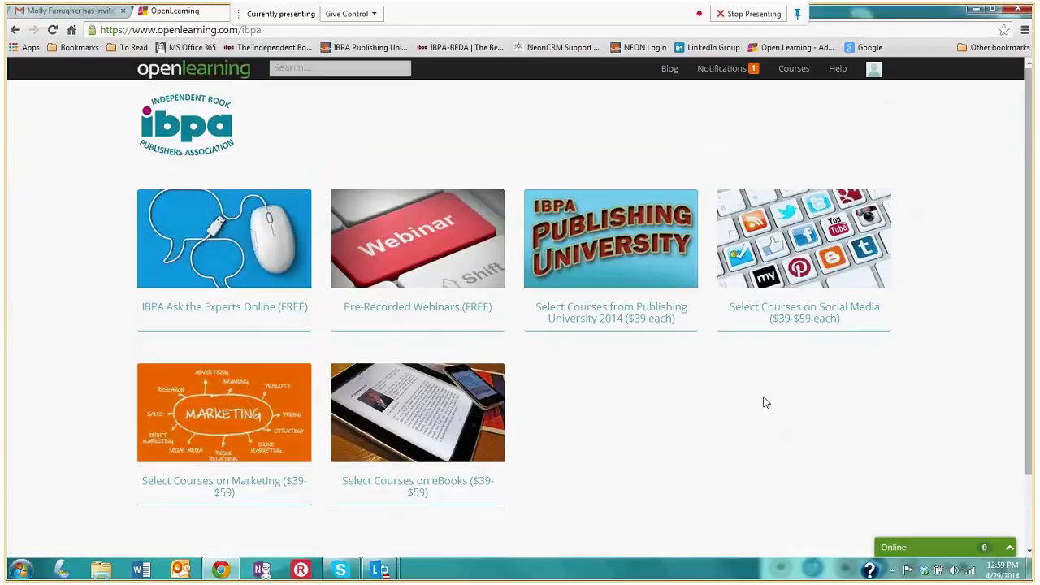
pyautogui.moveTo(784, 392)
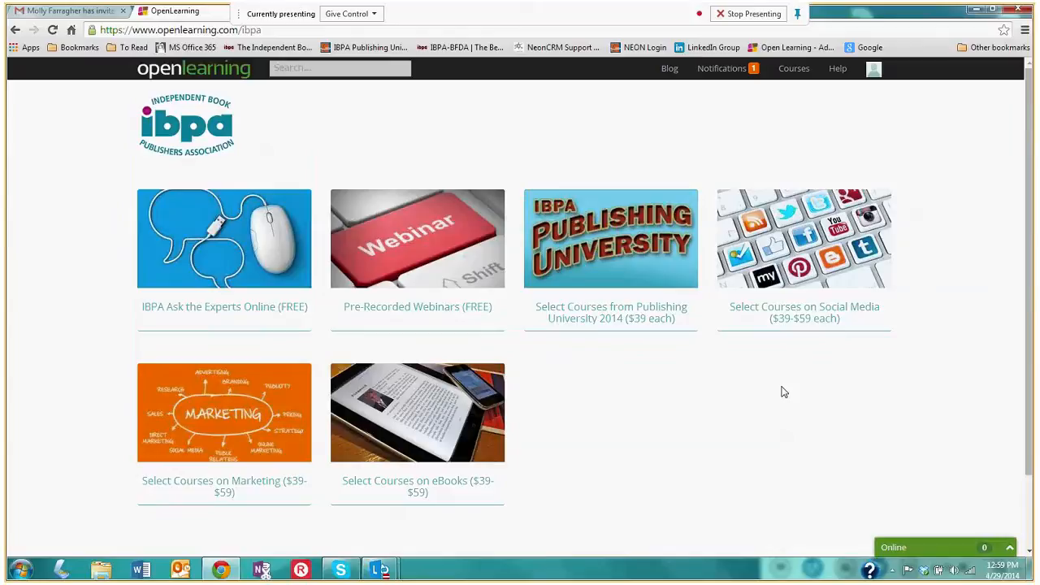
# - Open the 'Select Courses on Social Media ($39-$59 each)' category from the IBPA home page
pyautogui.scroll(-3)
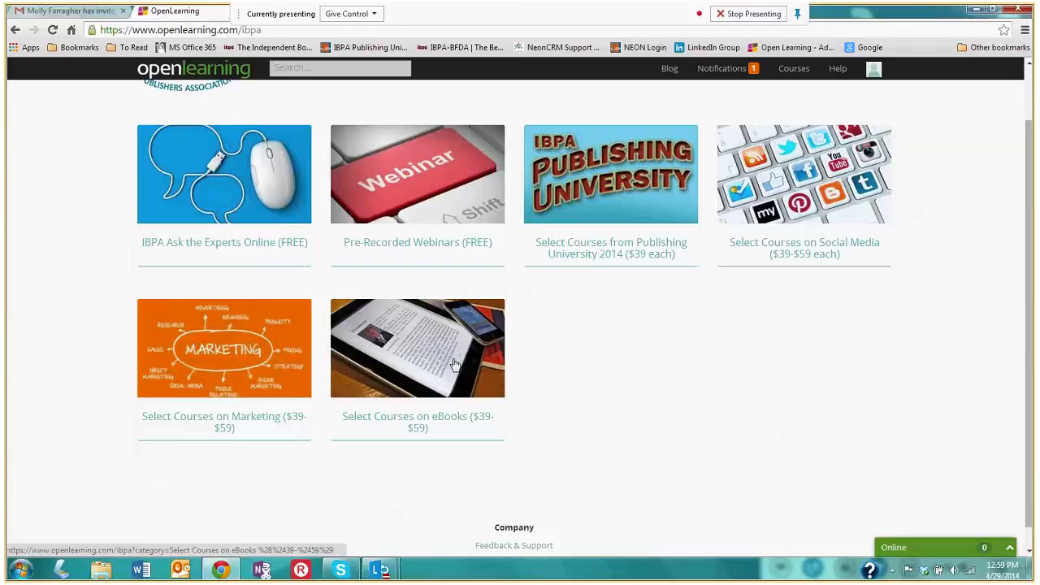
pyautogui.click(802, 173)
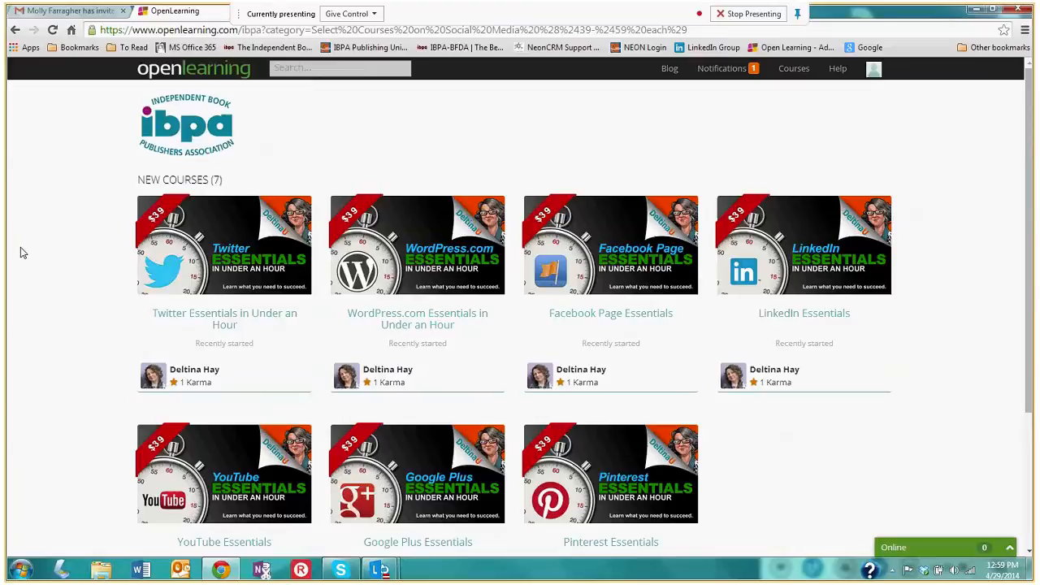
# - Browse the Social Media course list to reach Twitter Essentials in Under an Hour
pyautogui.scroll(-3)
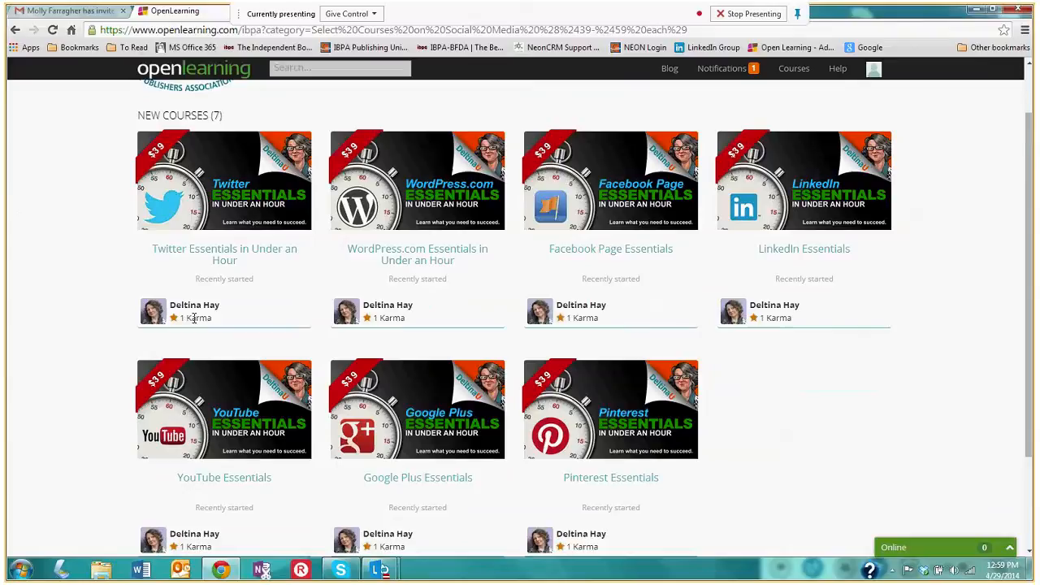
pyautogui.moveTo(371, 156)
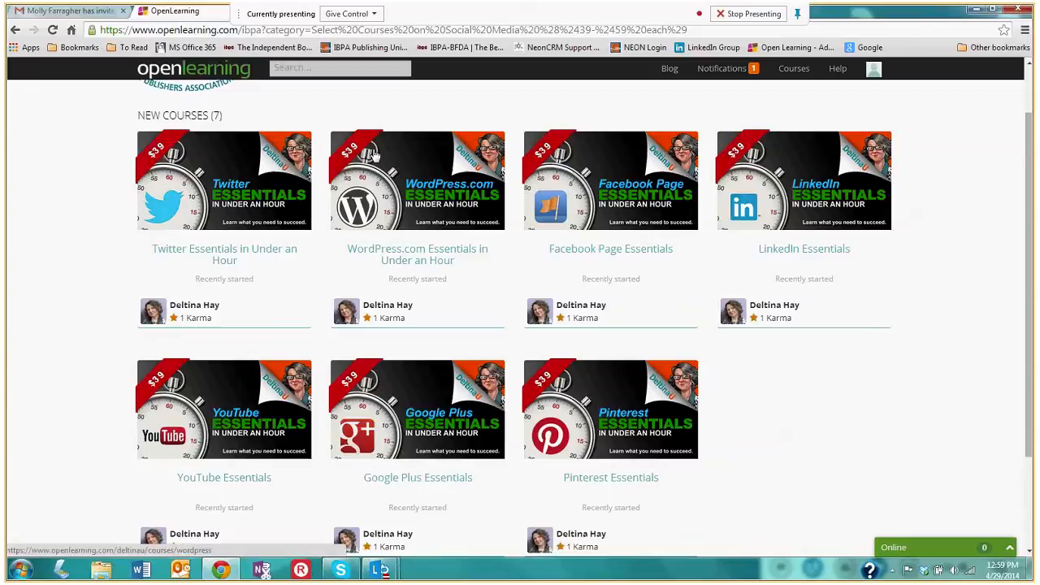
pyautogui.scroll(3)
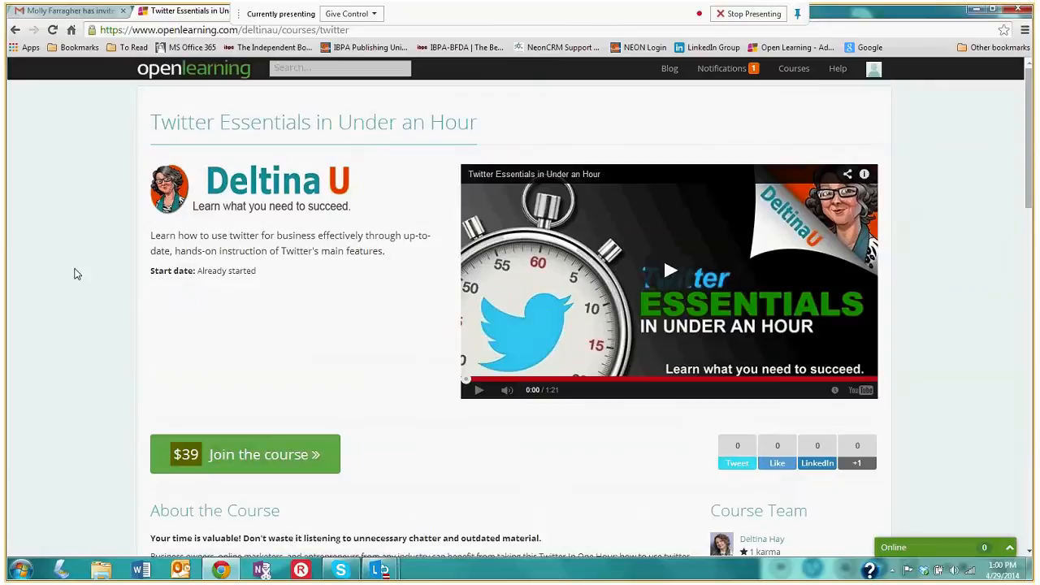
# - Read the Twitter Essentials description and instructor bio, then return to IBPA's course categories
pyautogui.scroll(-3)
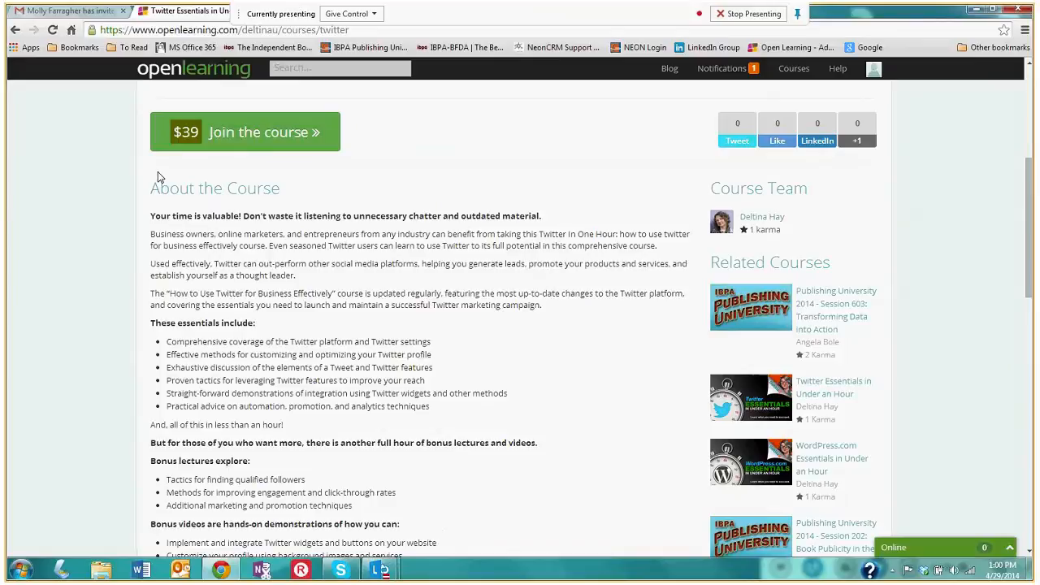
pyautogui.scroll(-3)
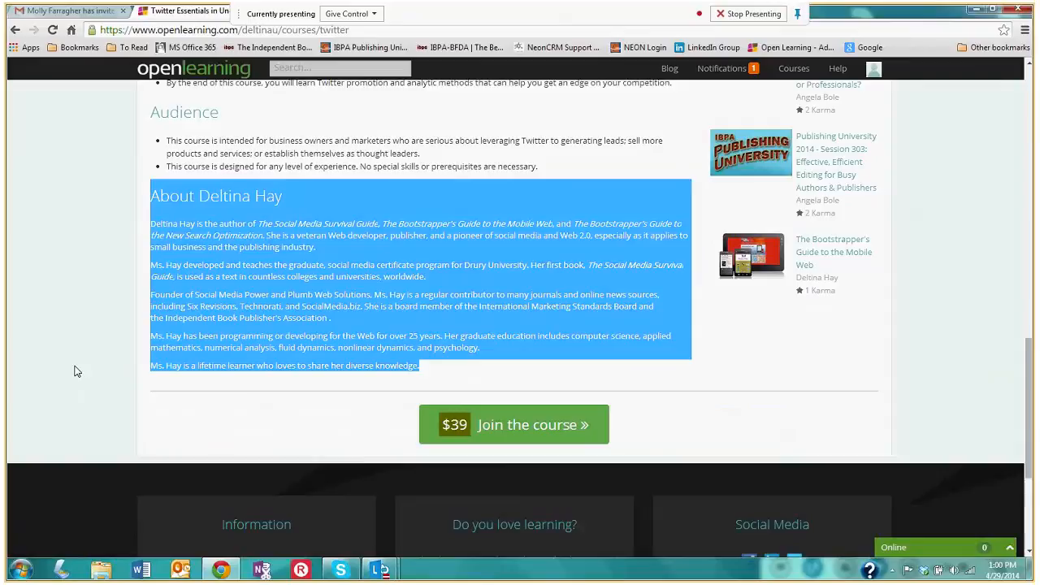
pyautogui.click(513, 424)
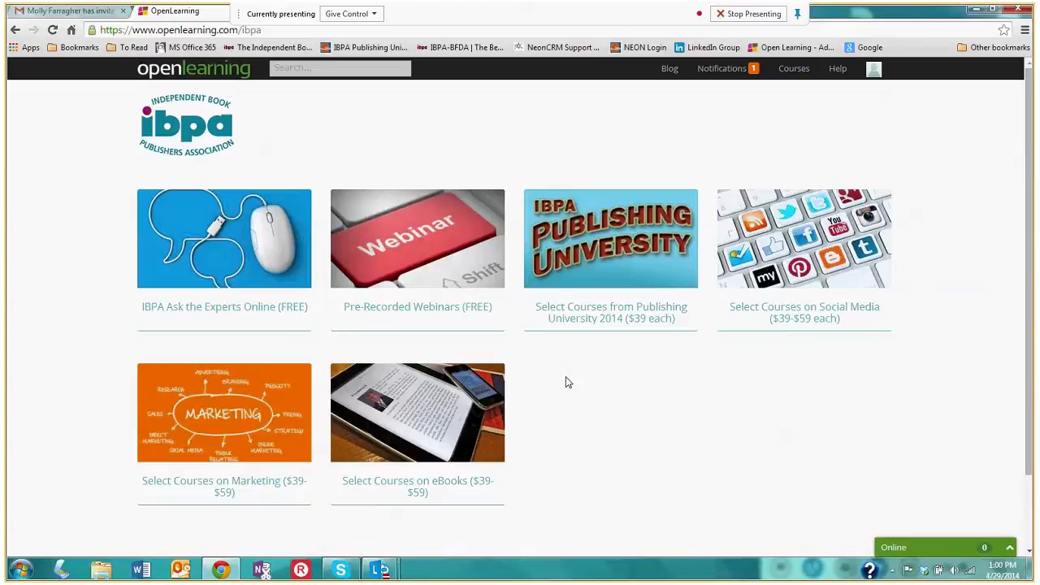
pyautogui.moveTo(562, 388)
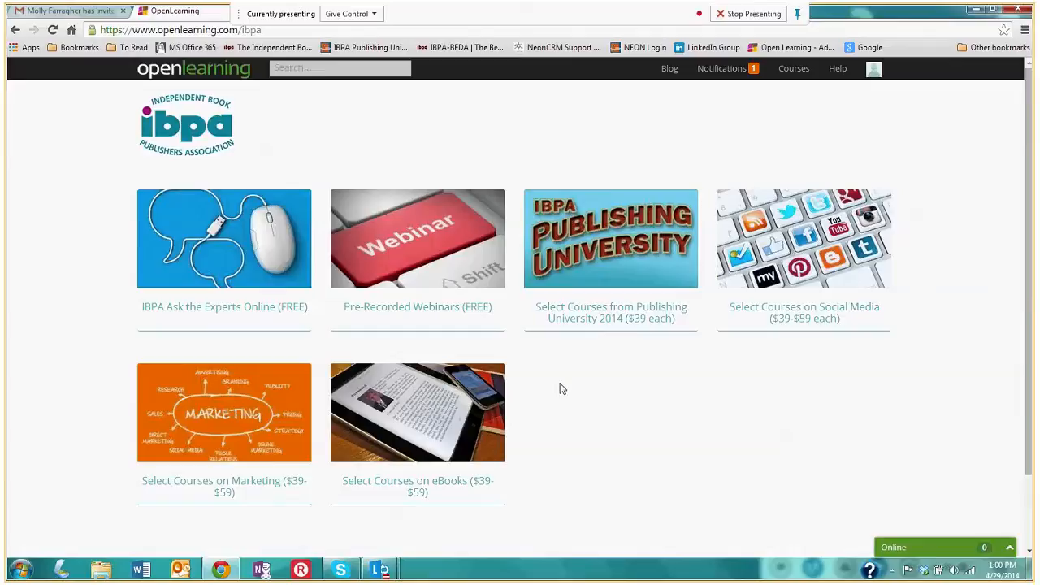
pyautogui.moveTo(664, 149)
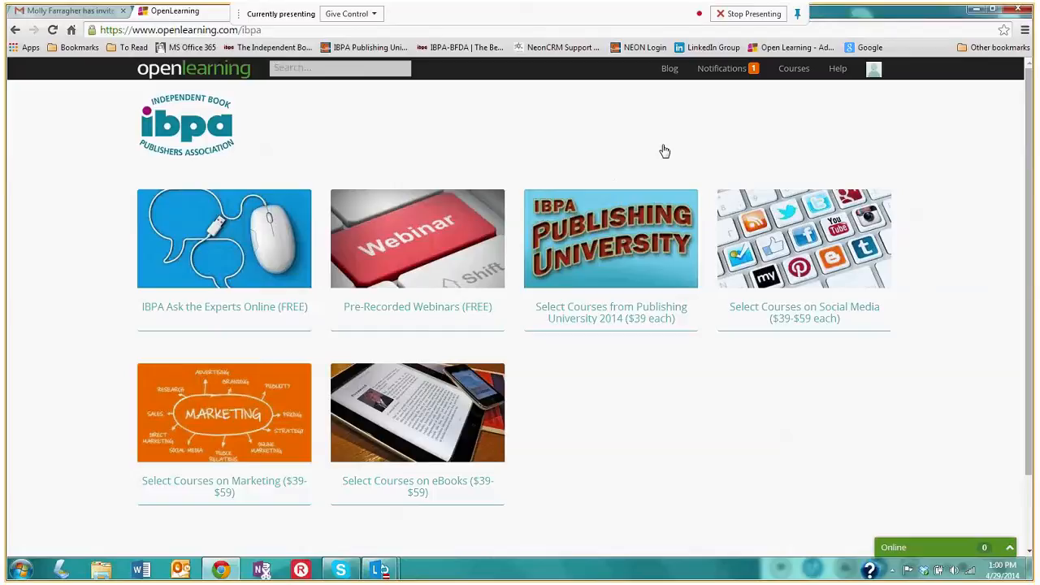
pyautogui.moveTo(743, 391)
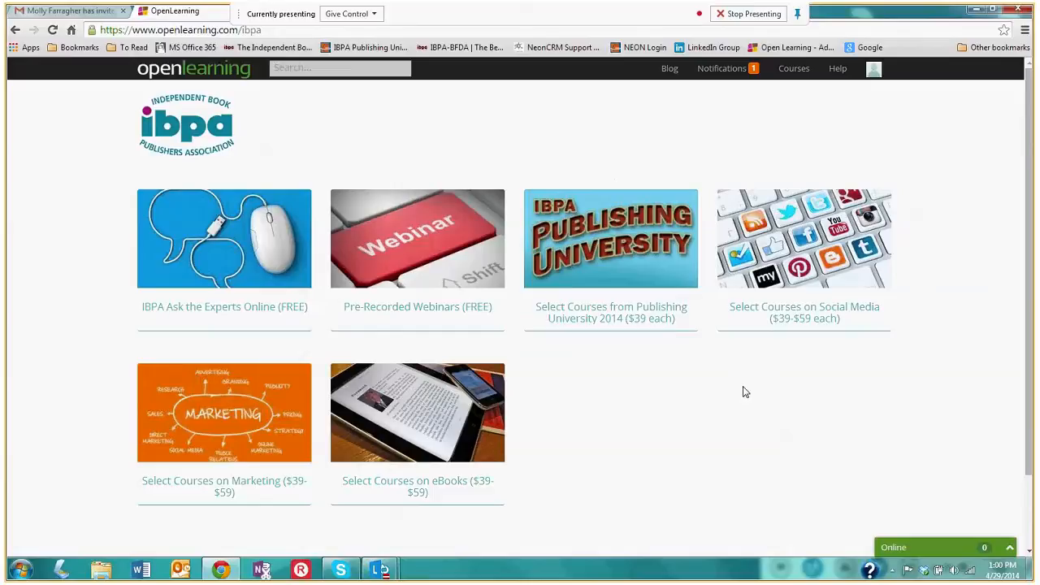
pyautogui.scroll(-3)
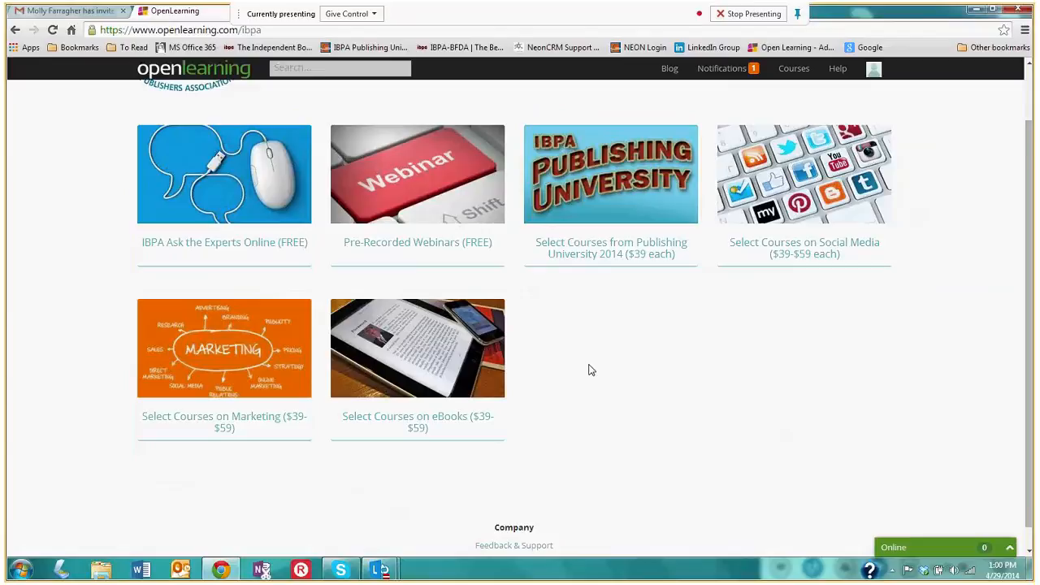
# - Enter the Ask the Experts Online course to reach its discussion forum home
pyautogui.click(224, 174)
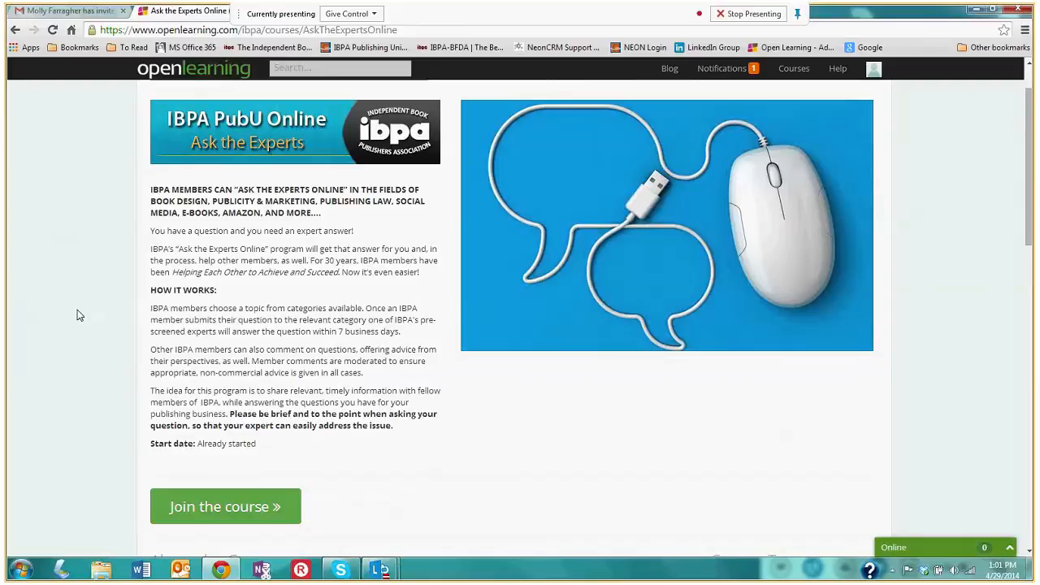
pyautogui.scroll(-3)
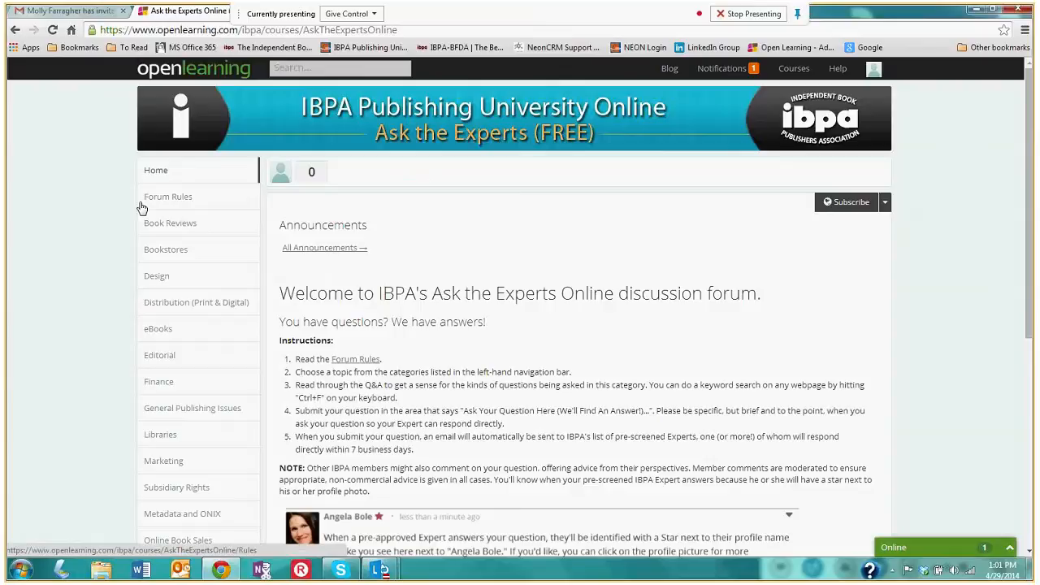
# - Read the forum welcome and instructions, then open the Social Media discussion category
pyautogui.scroll(-3)
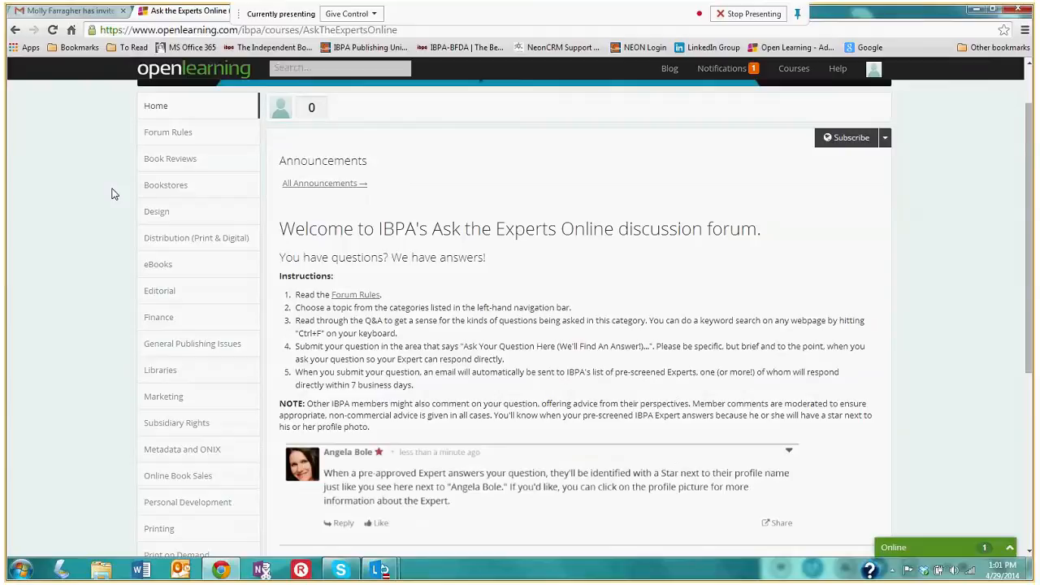
pyautogui.scroll(-3)
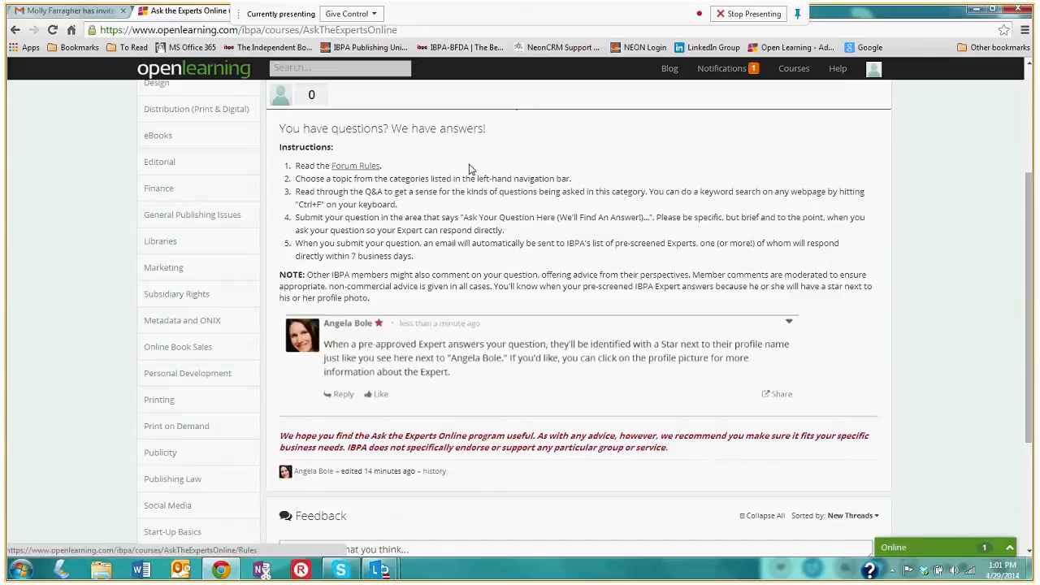
pyautogui.scroll(3)
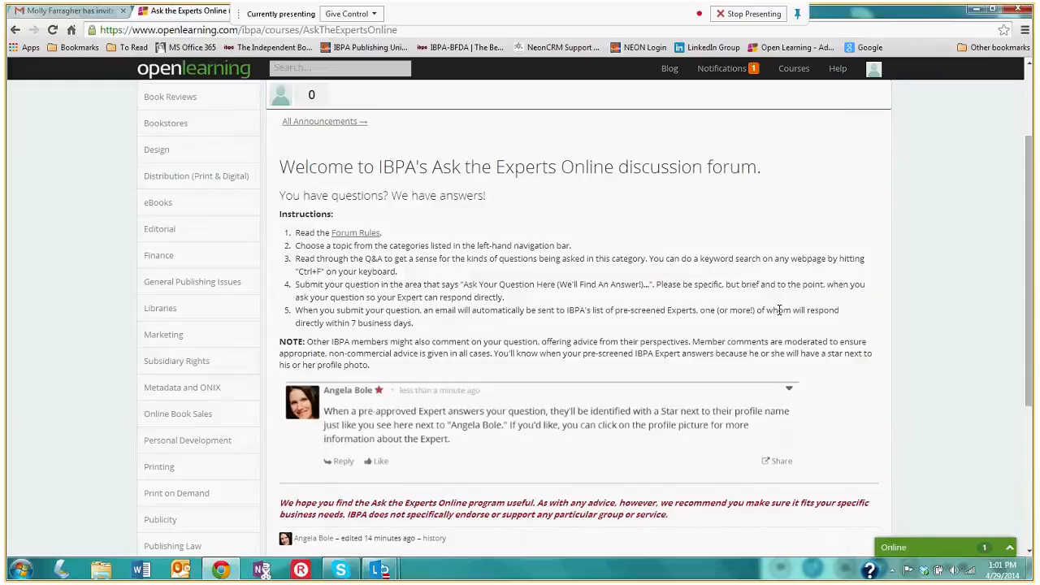
pyautogui.scroll(-3)
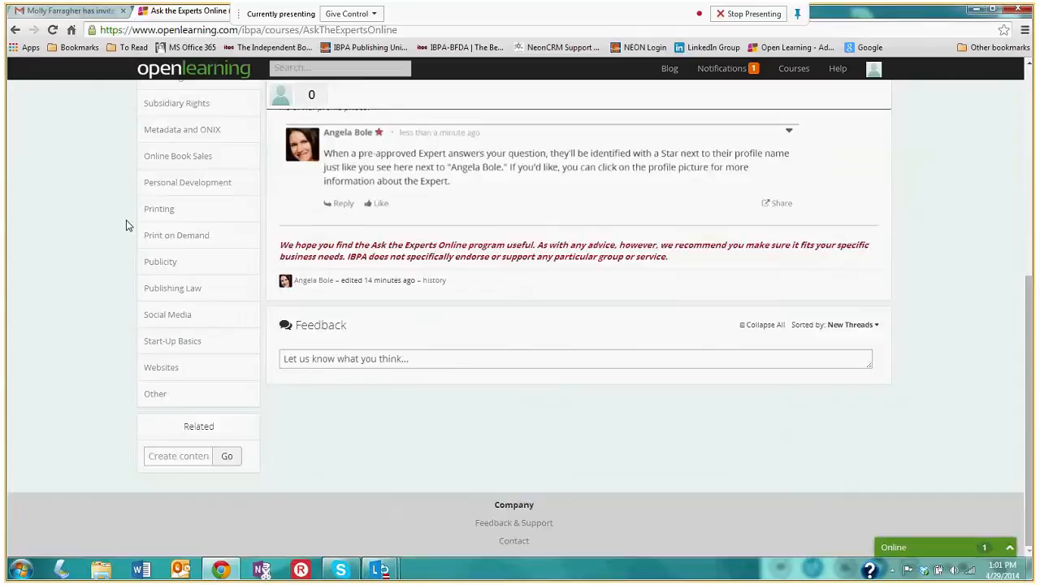
pyautogui.scroll(3)
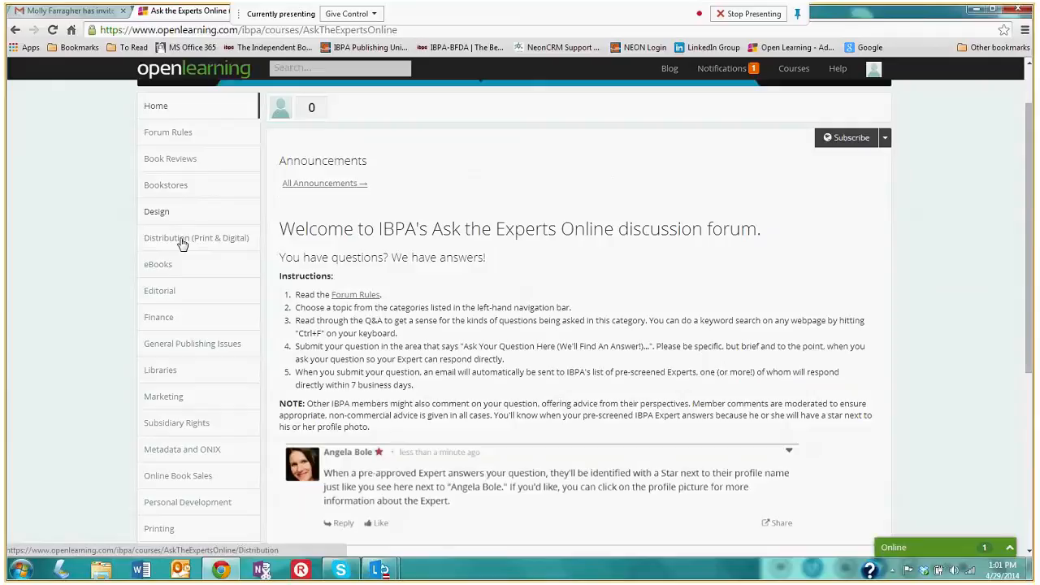
pyautogui.scroll(-3)
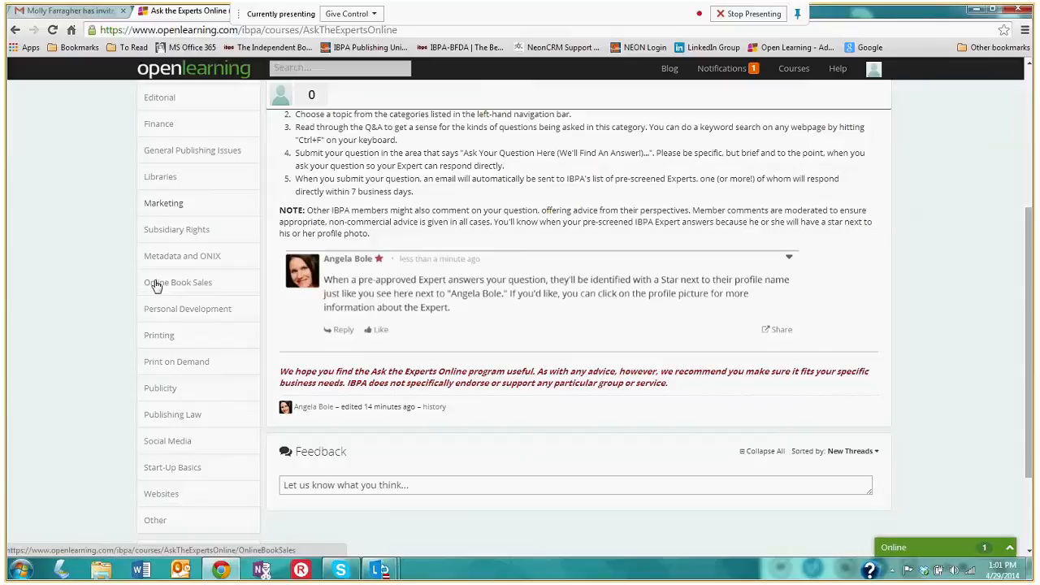
pyautogui.scroll(-3)
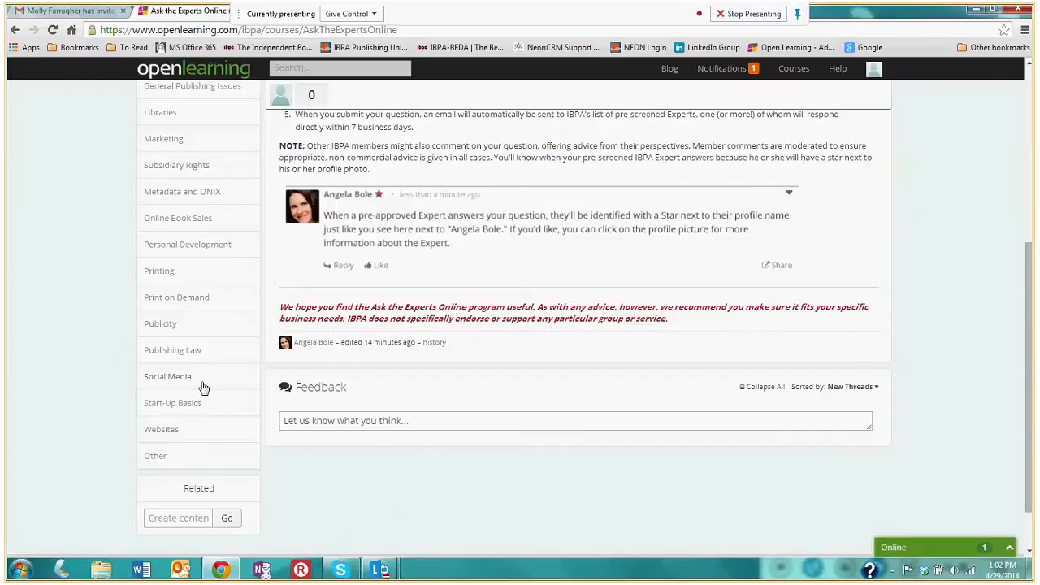
pyautogui.click(167, 376)
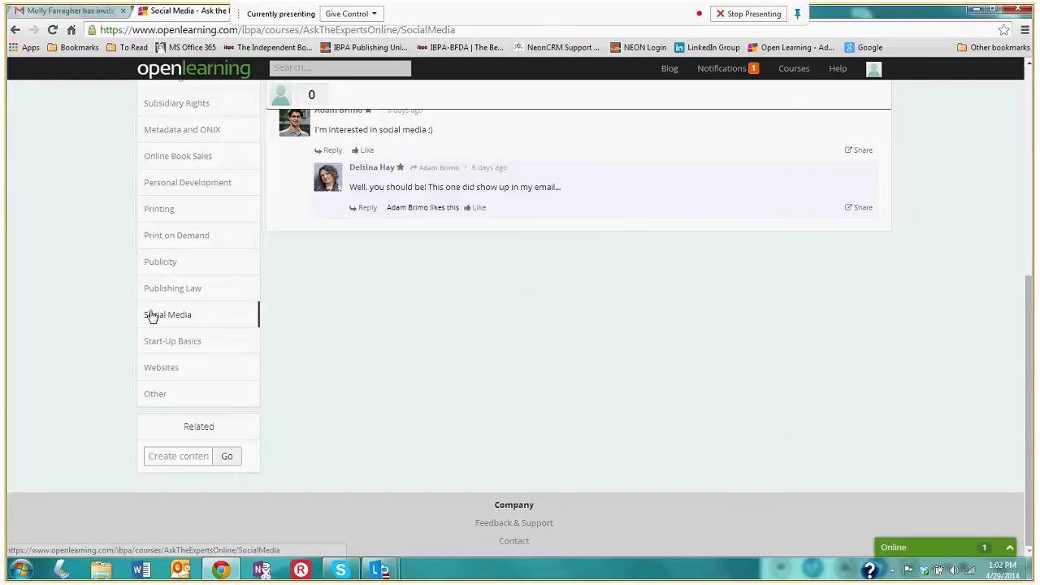
pyautogui.scroll(3)
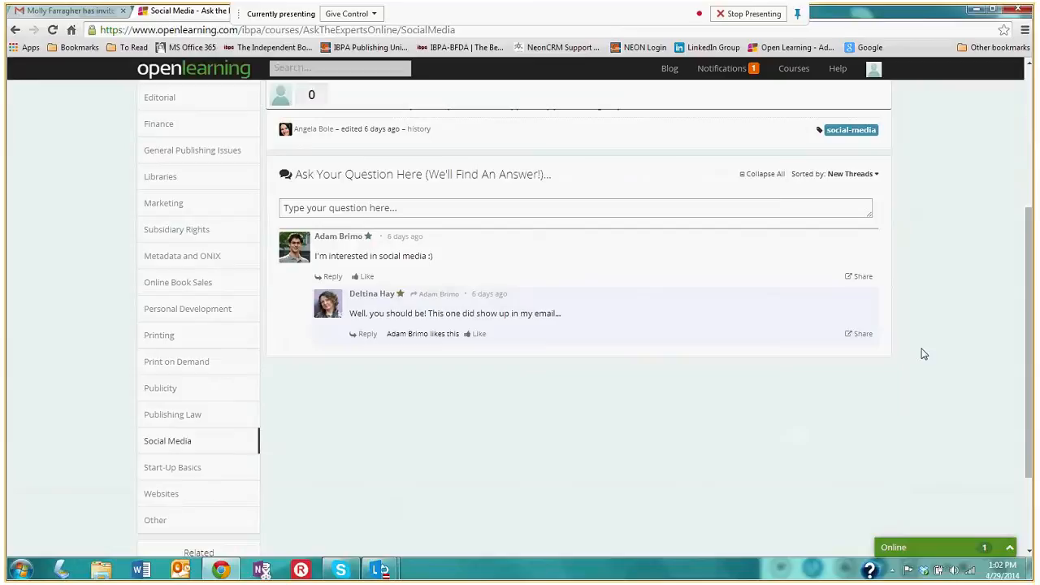
pyautogui.moveTo(250, 224)
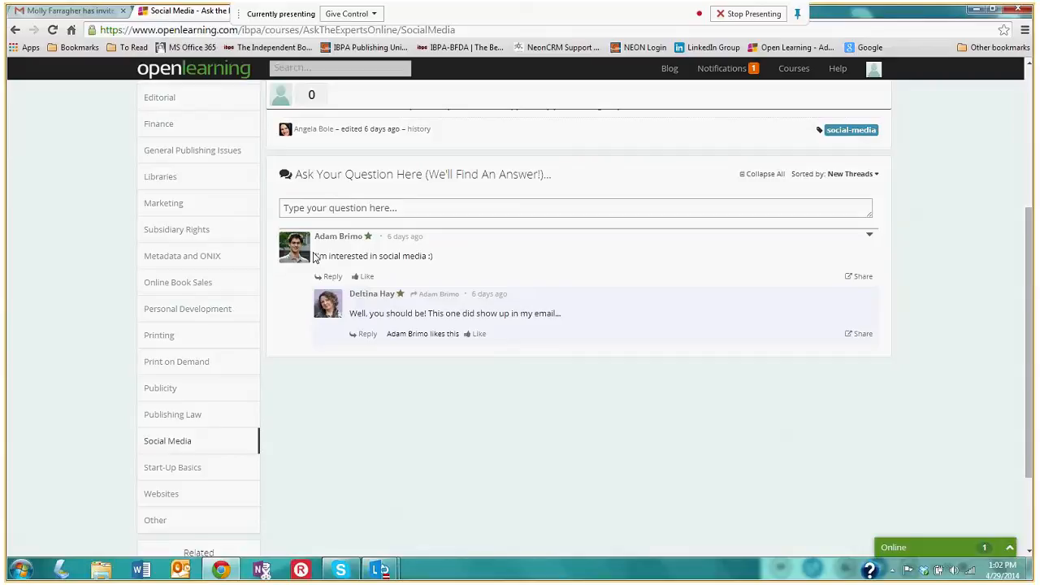
pyautogui.moveTo(377, 270)
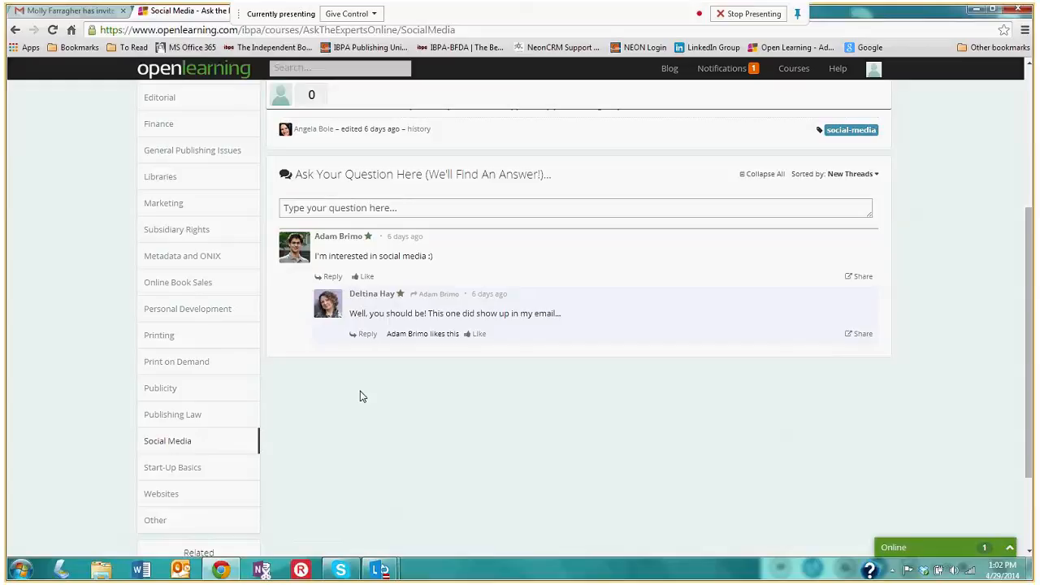
pyautogui.scroll(3)
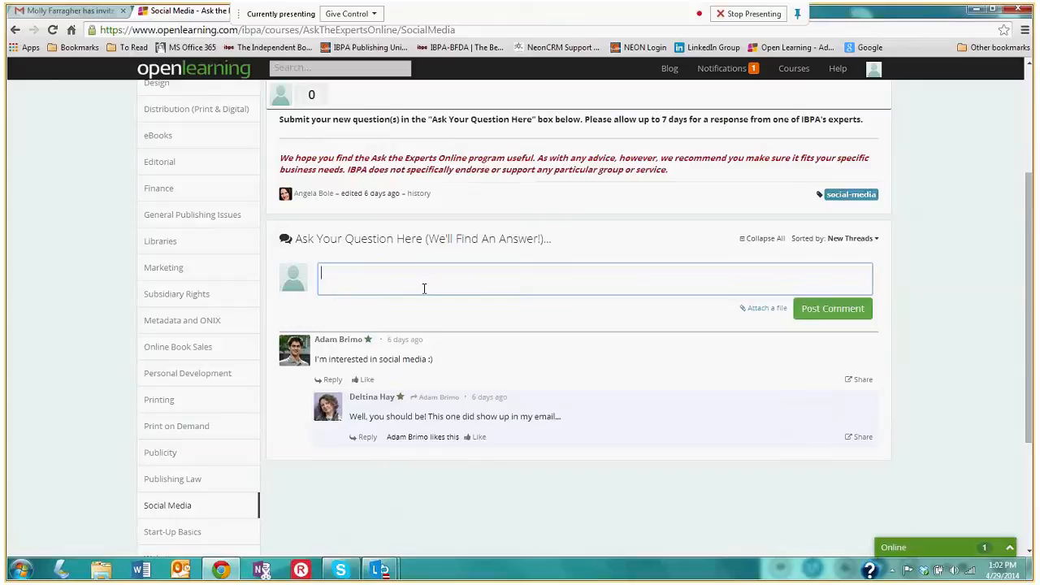
# - Post the comment 'Hello IBPA Member!' in the Social Media forum discussion
pyautogui.write('Hello IBPA Member!')
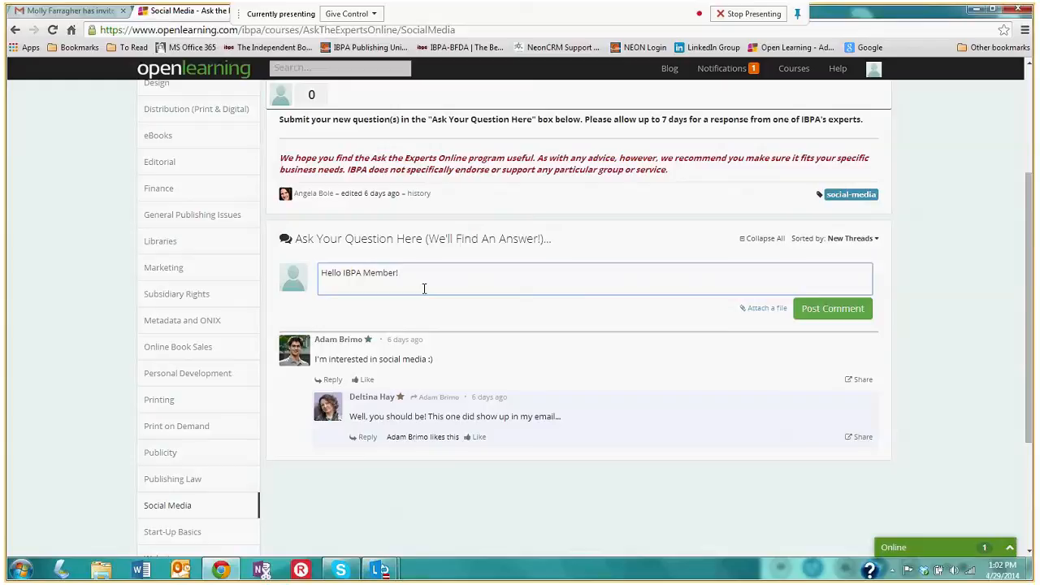
pyautogui.click(832, 309)
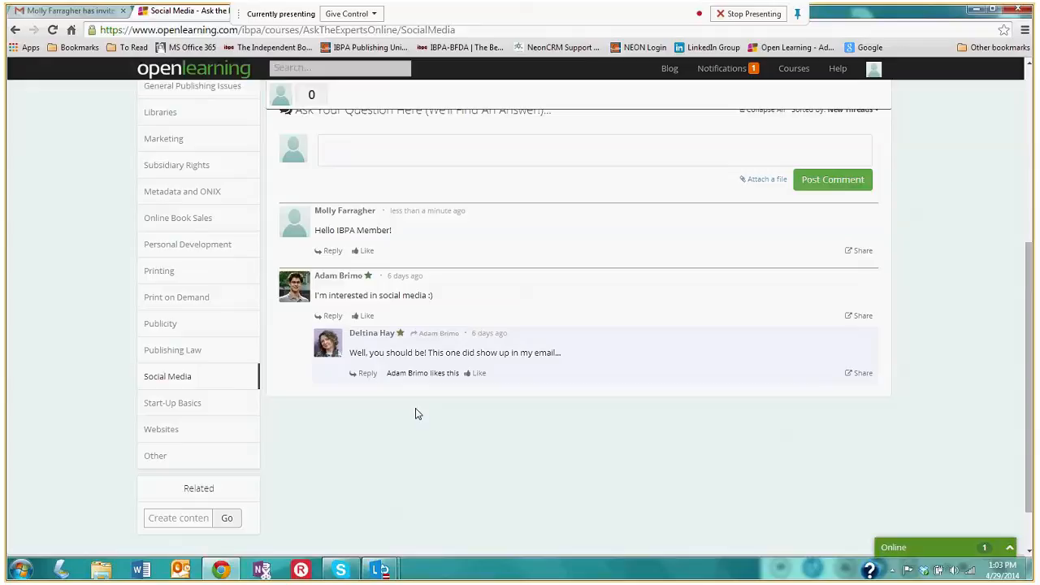
pyautogui.moveTo(946, 397)
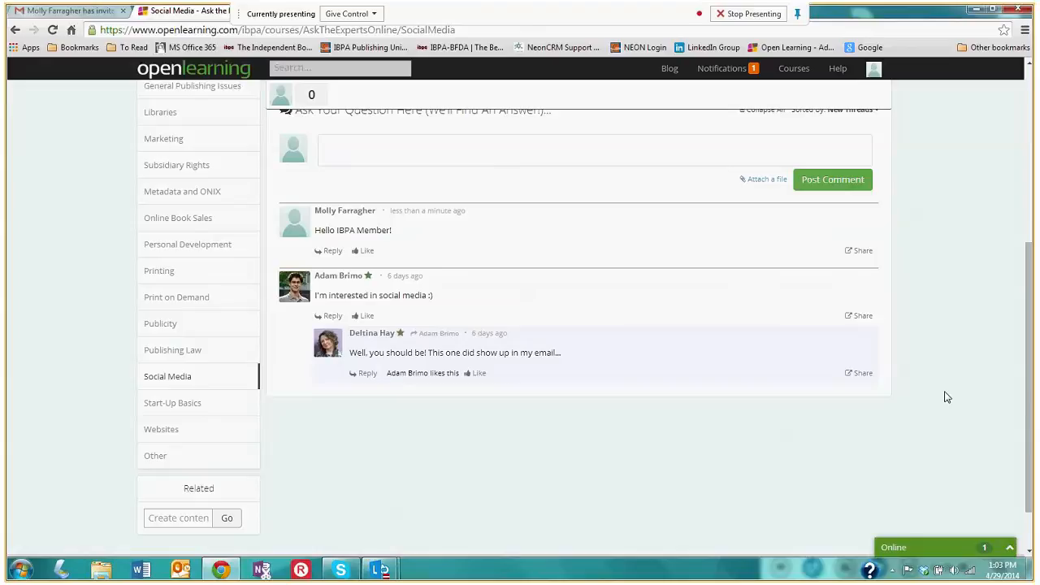
pyautogui.scroll(3)
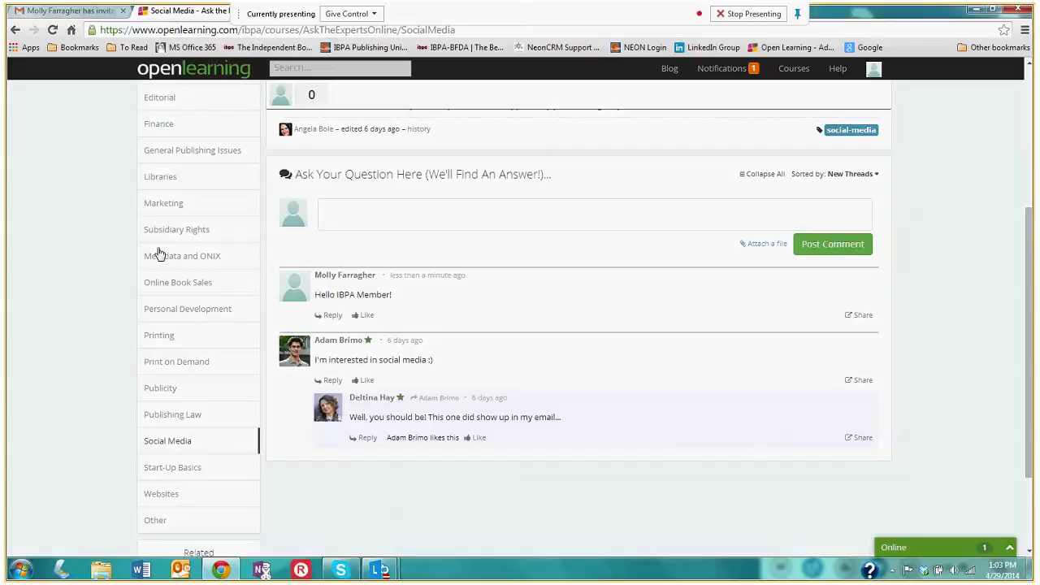
pyautogui.moveTo(117, 268)
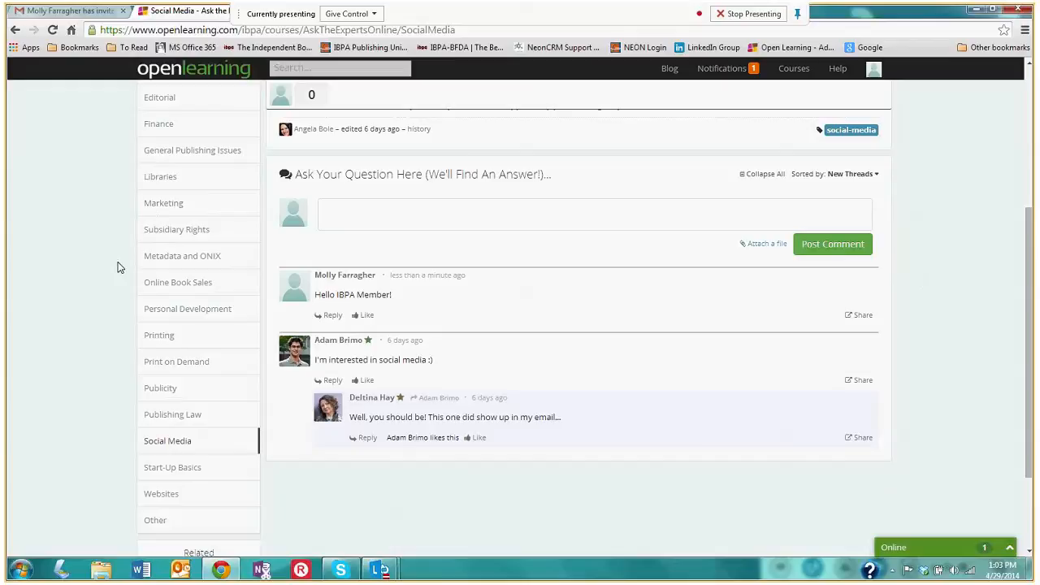
pyautogui.scroll(3)
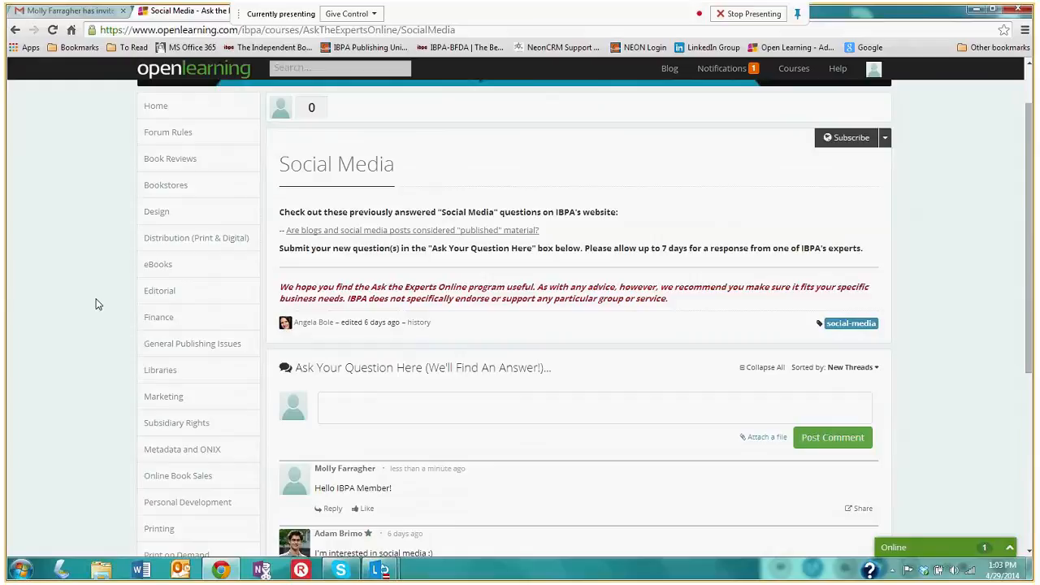
# - View the Design and Personal Development categories, then bring up the Courses menu
pyautogui.click(156, 211)
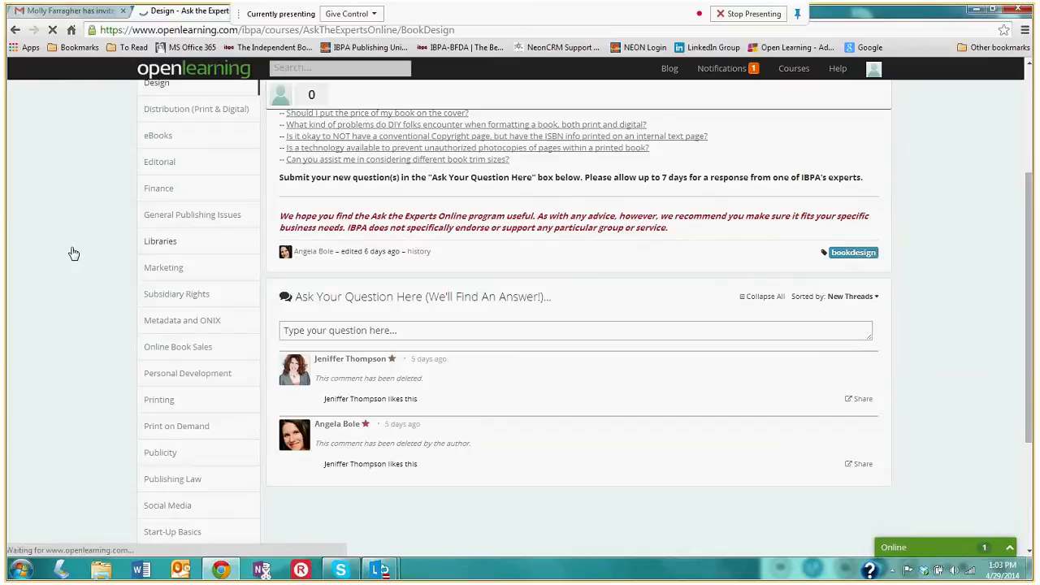
pyautogui.click(187, 372)
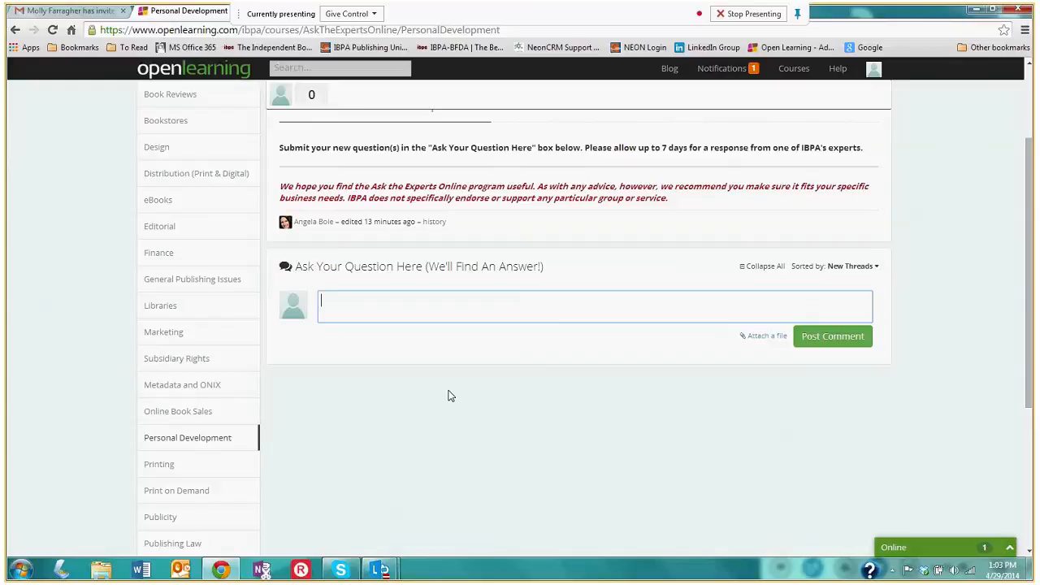
pyautogui.click(793, 68)
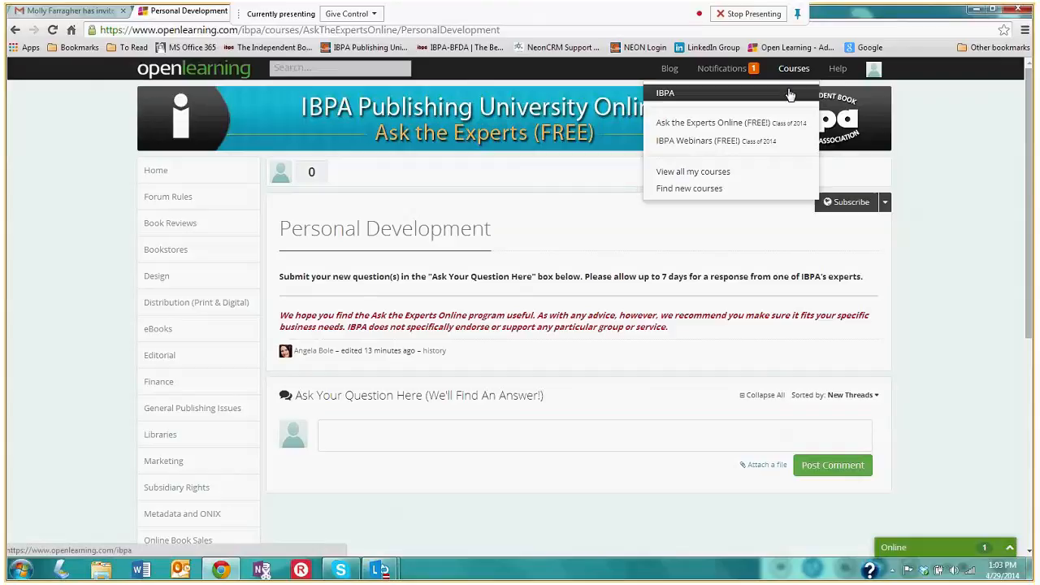
# - Go to own profile and begin editing About Me to append 'I hope you are too!'
pyautogui.click(664, 92)
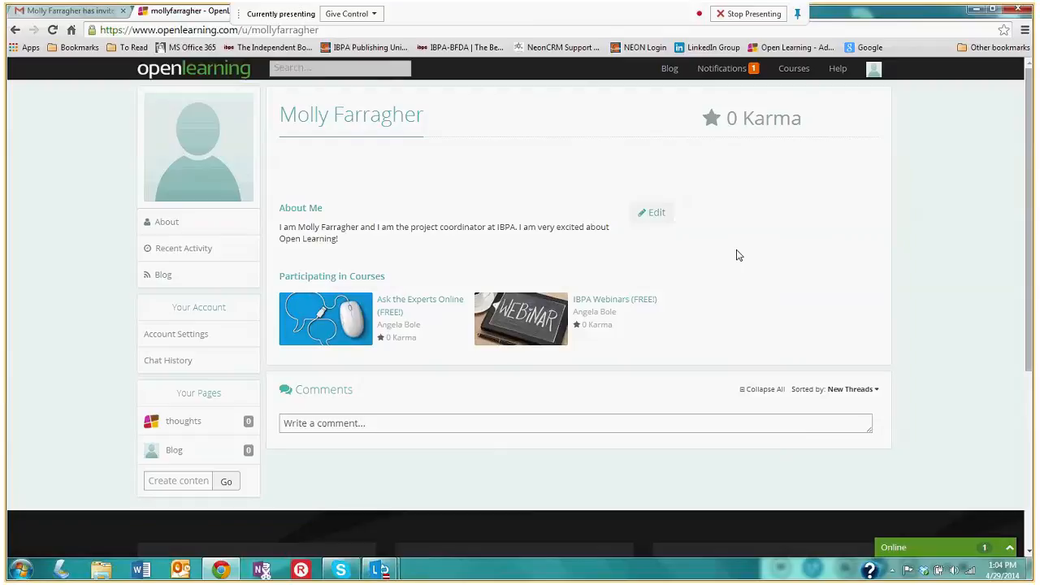
pyautogui.click(652, 211)
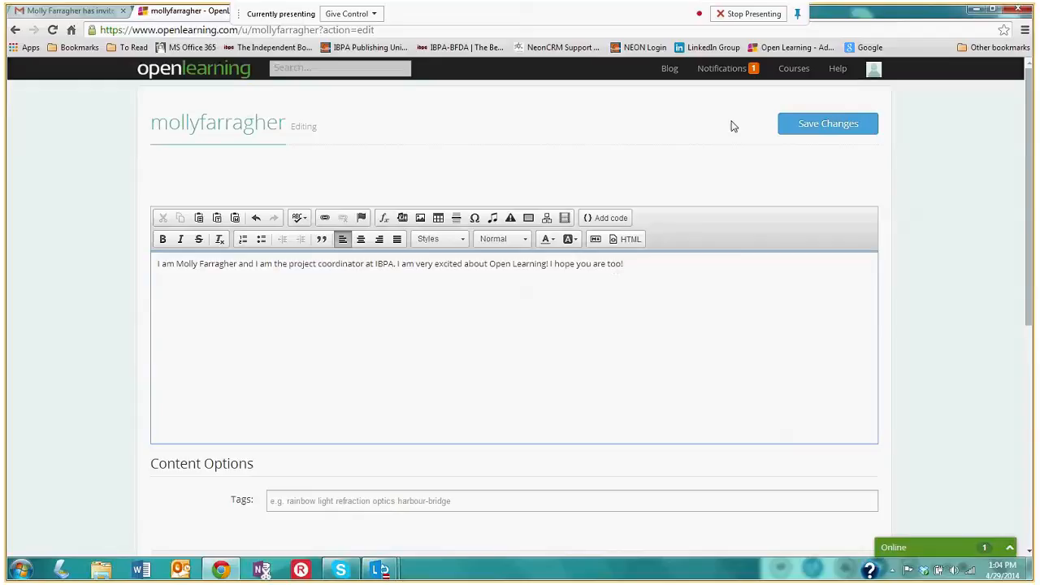
# - Save the About Me text now ending with 'I hope you are too!'
pyautogui.click(827, 124)
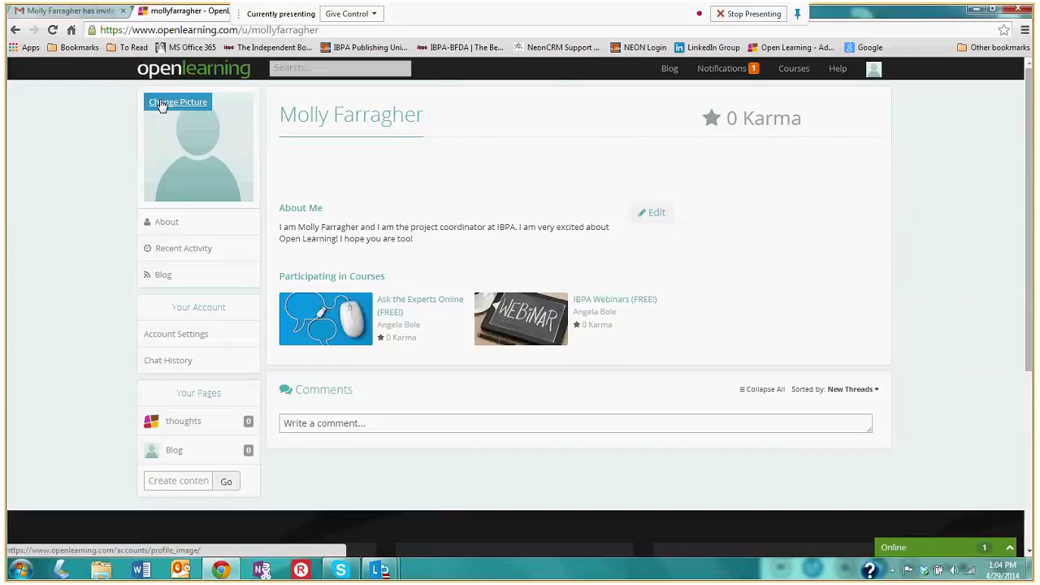
# - Open the Profile Image upload page via Change Picture
pyautogui.click(179, 100)
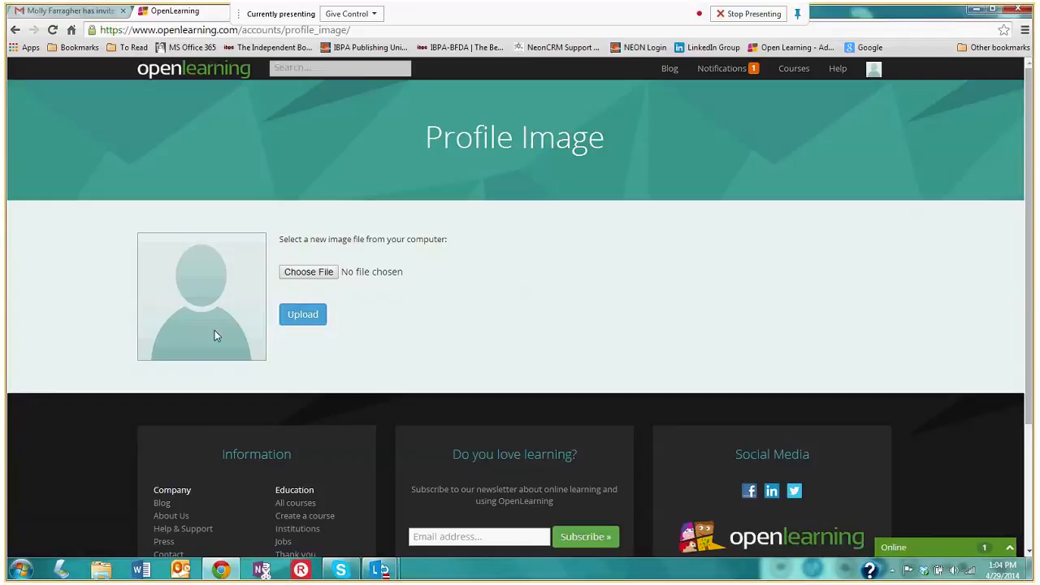
pyautogui.moveTo(381, 455)
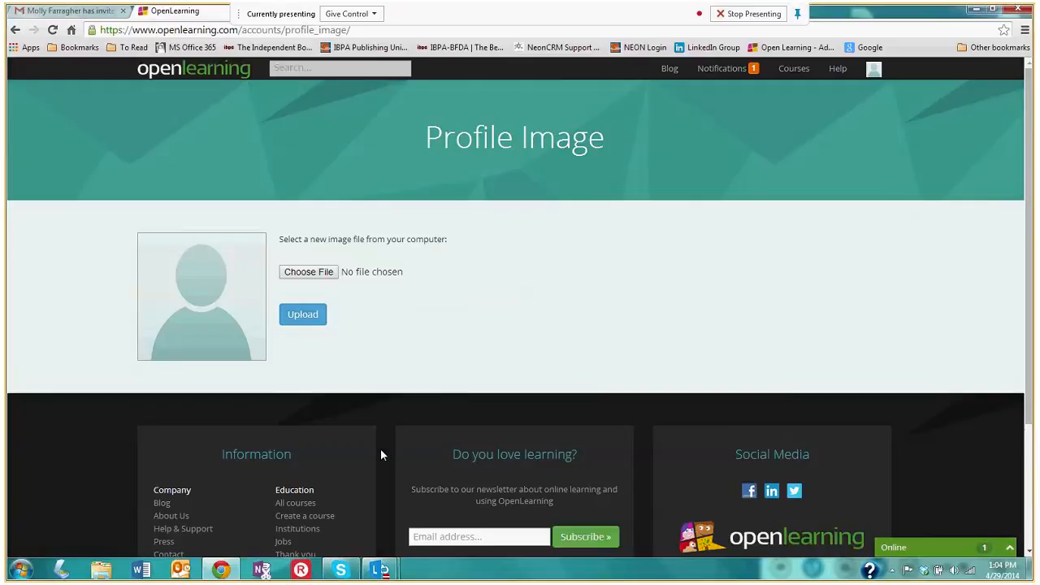